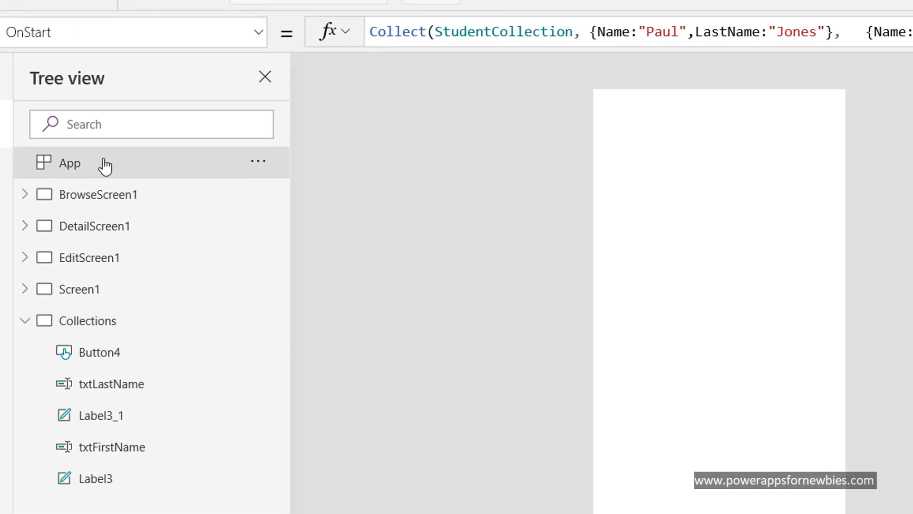
- View the app's startup formula, then insert a vertical gallery using StudentCollection as its data source
click(264, 76)
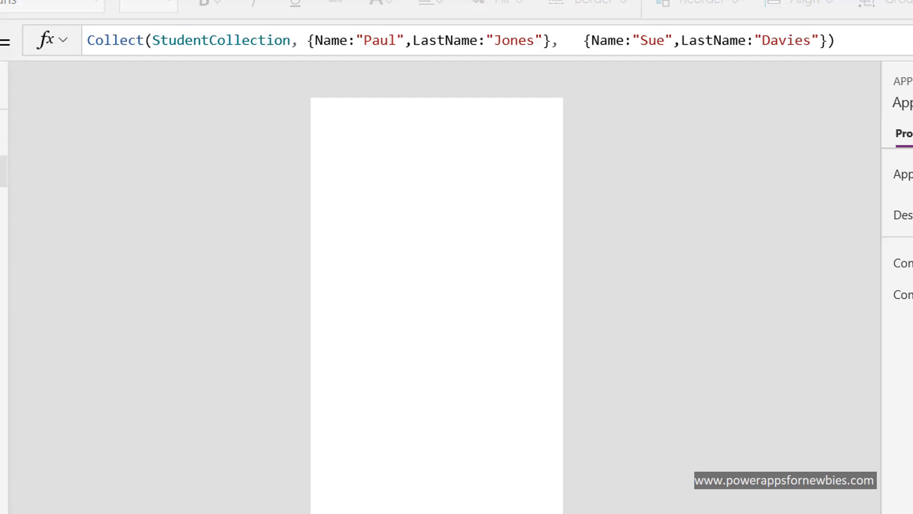
mouse_move(126, 103)
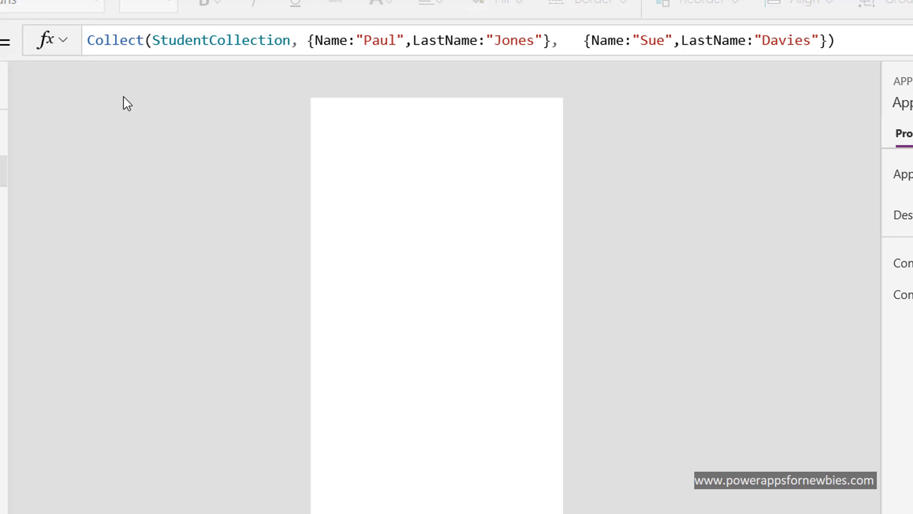
mouse_move(129, 79)
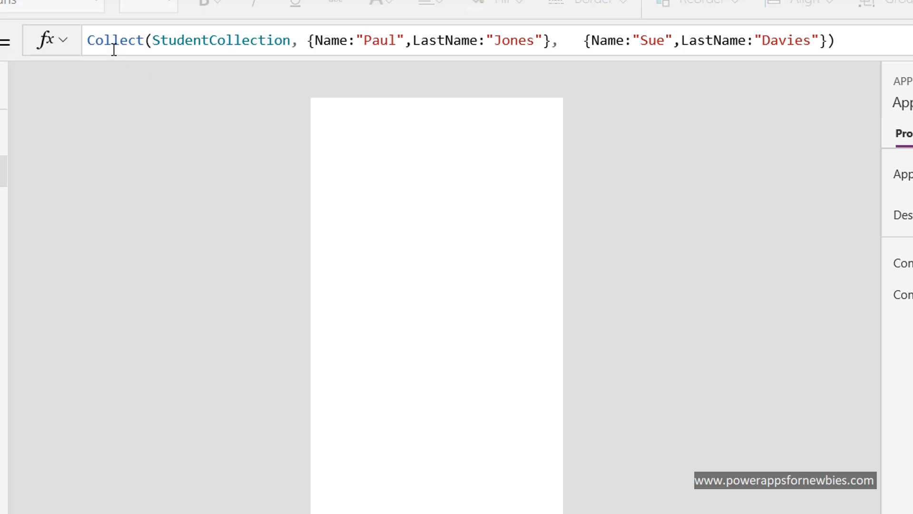
mouse_move(208, 50)
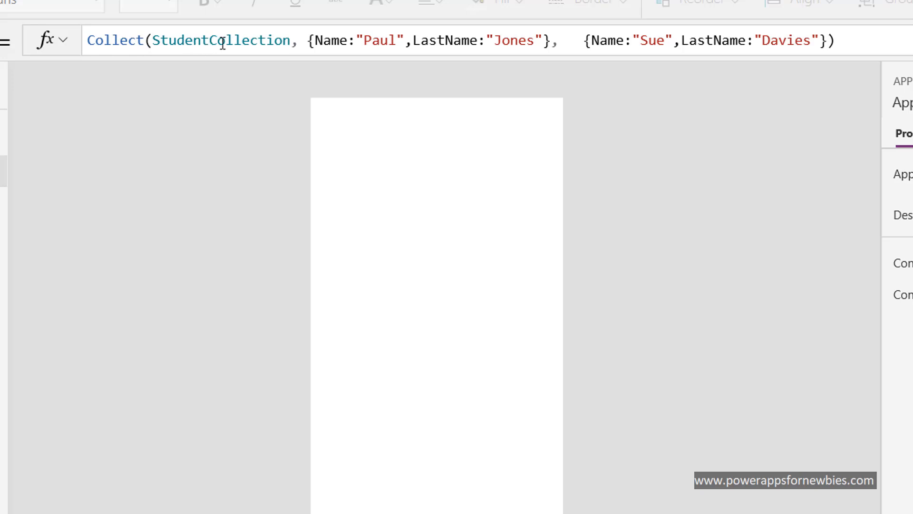
mouse_move(296, 72)
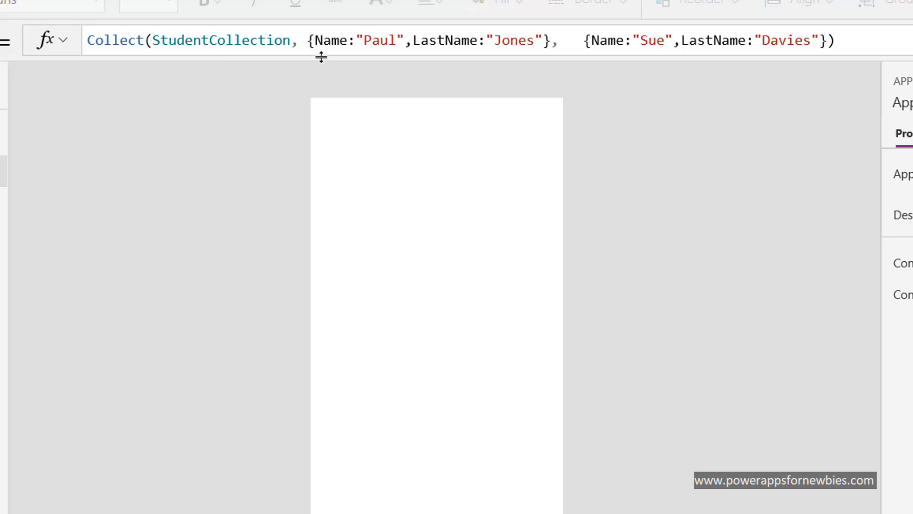
mouse_move(329, 60)
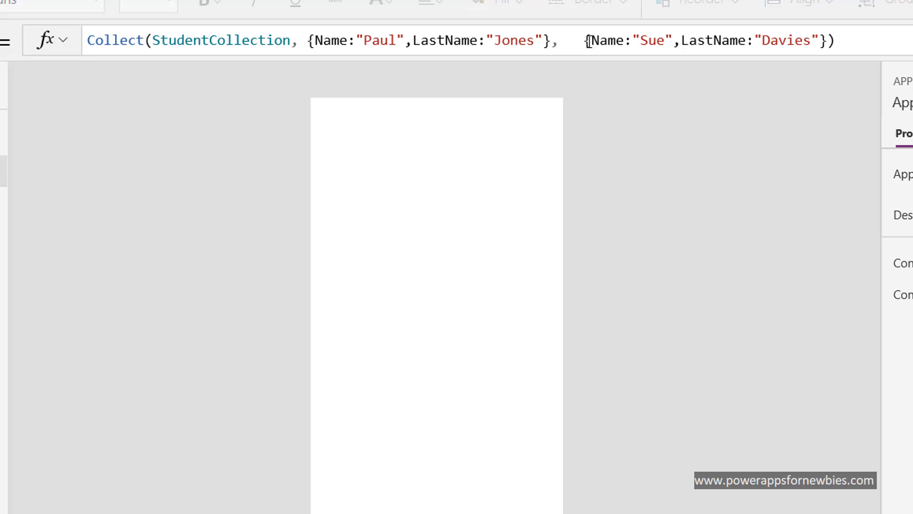
mouse_move(755, 36)
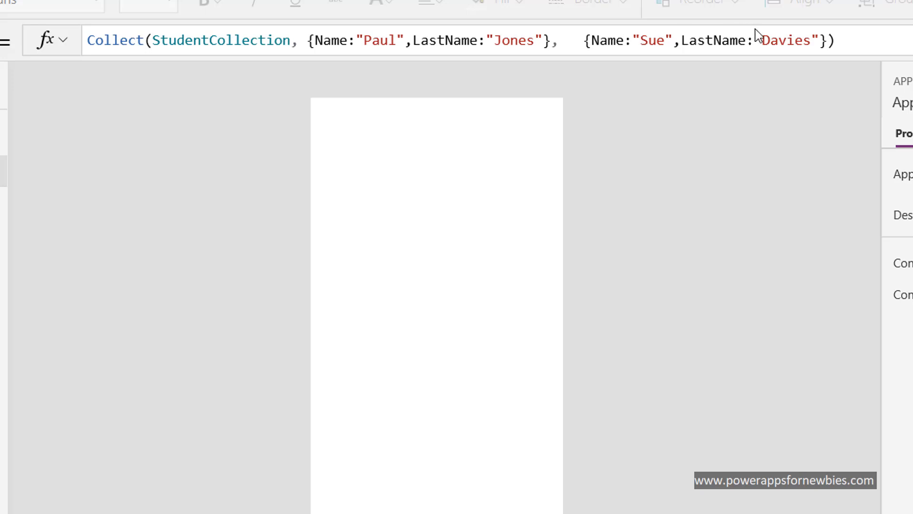
click(36, 226)
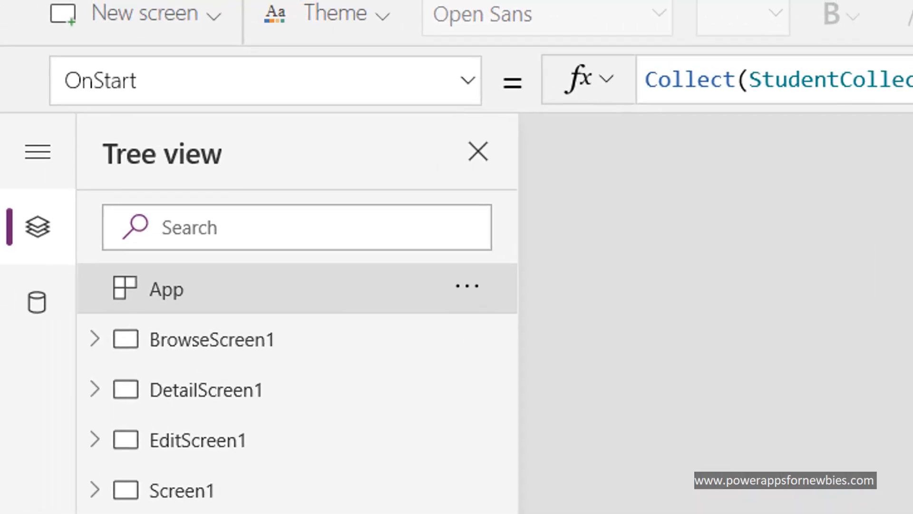
mouse_move(681, 241)
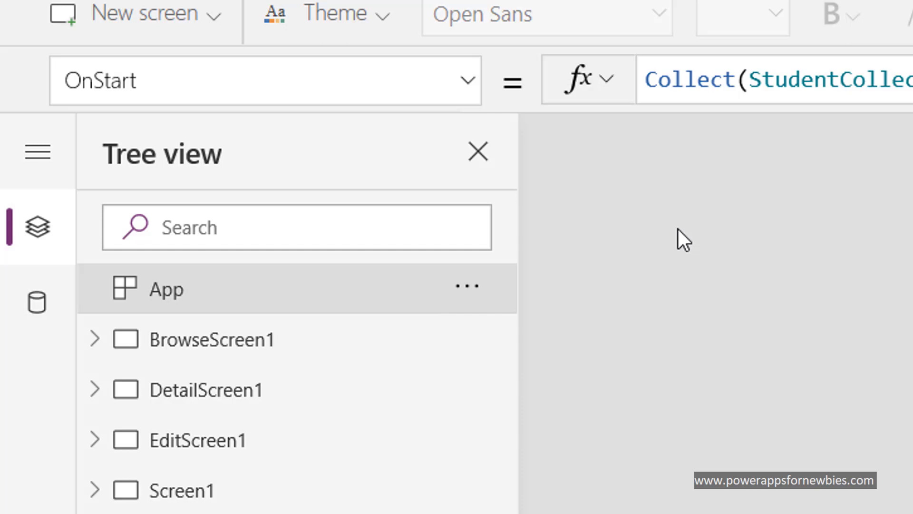
mouse_move(690, 194)
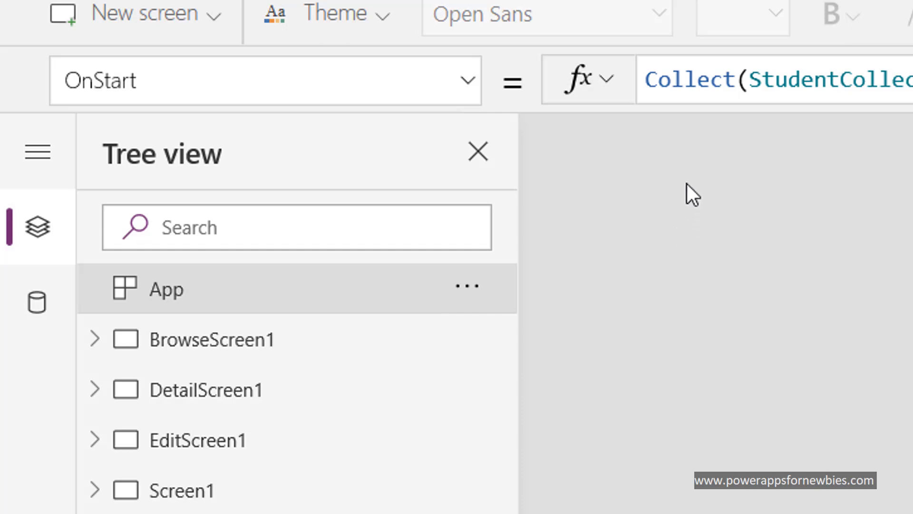
mouse_move(696, 161)
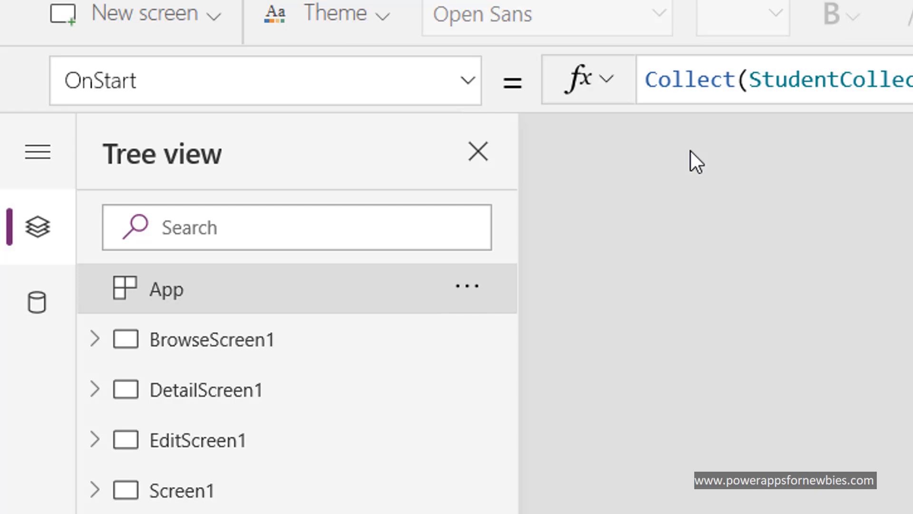
mouse_move(698, 179)
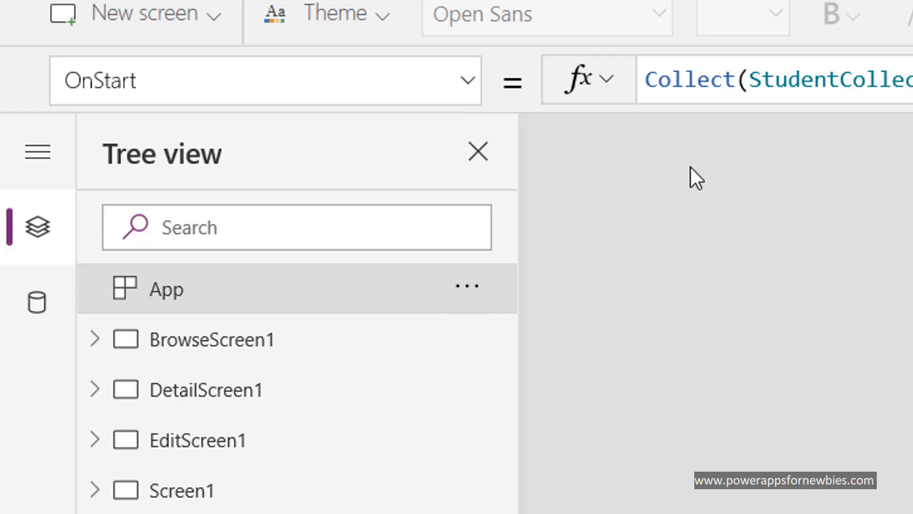
click(233, 101)
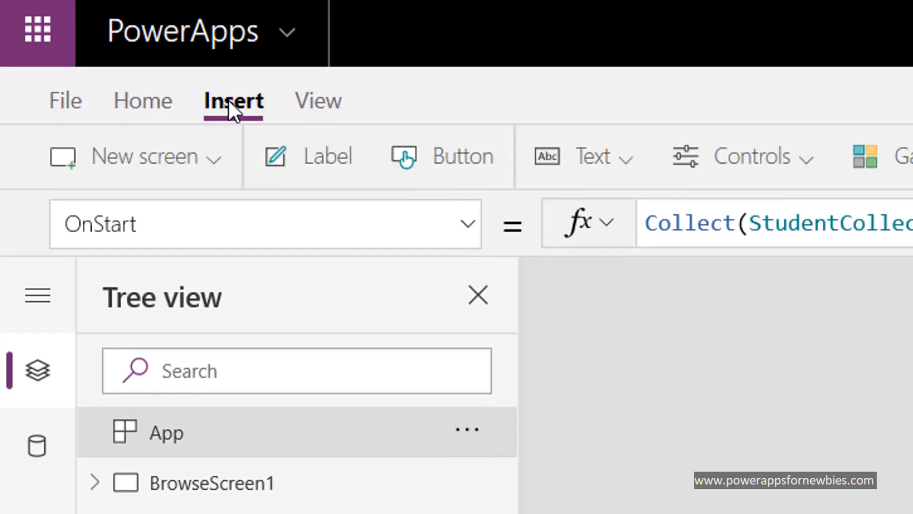
click(388, 85)
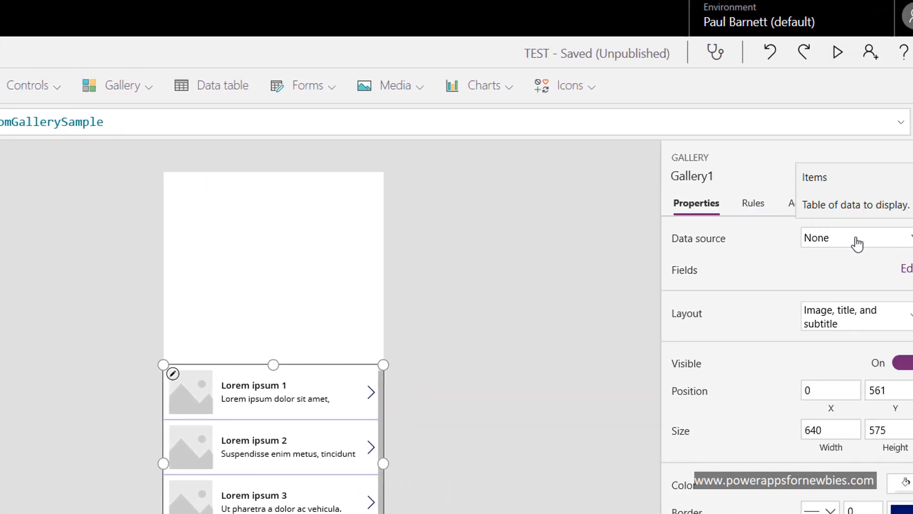
click(841, 238)
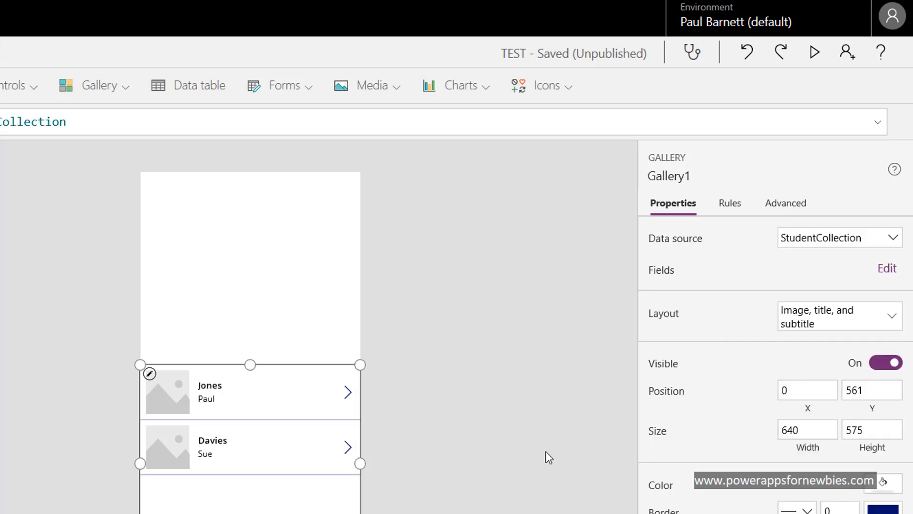
mouse_move(299, 481)
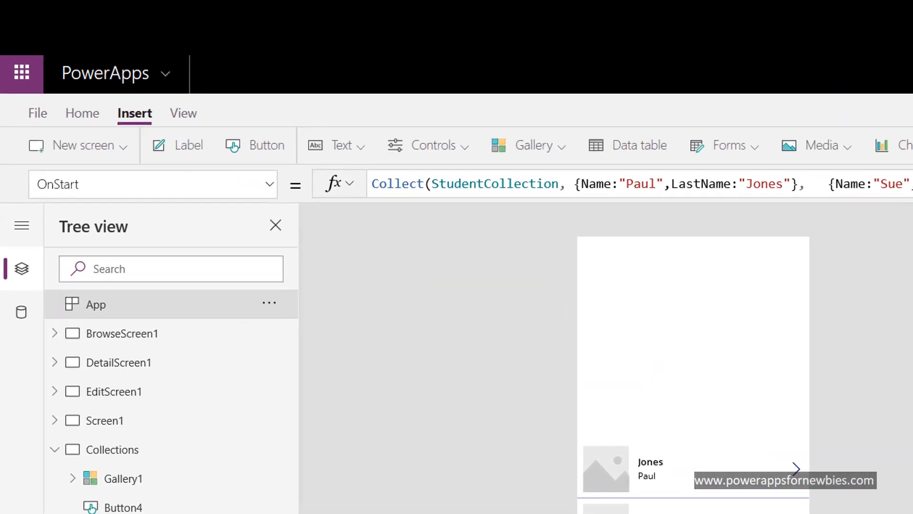
mouse_move(34, 105)
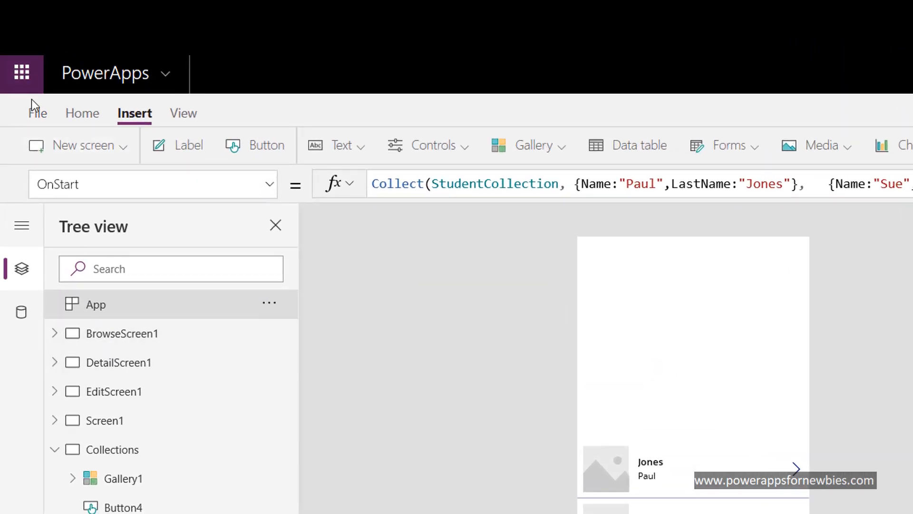
click(37, 112)
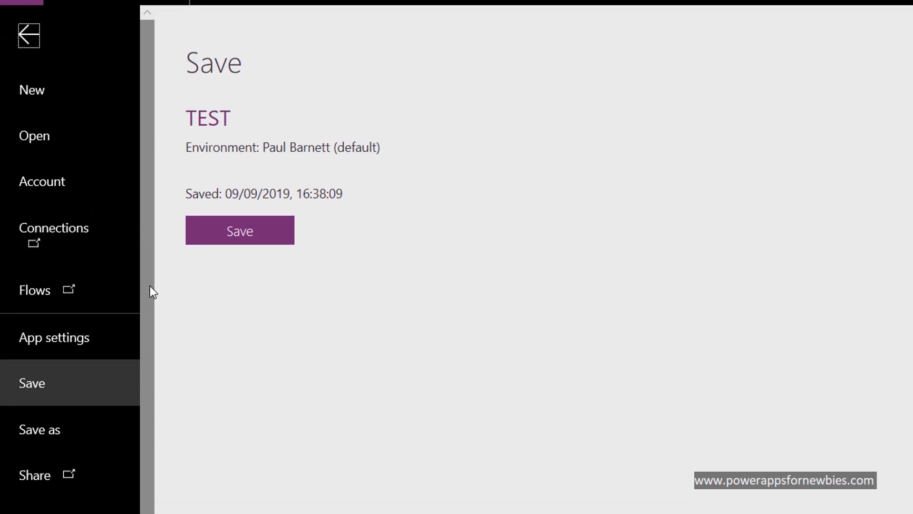
scroll(down, 3)
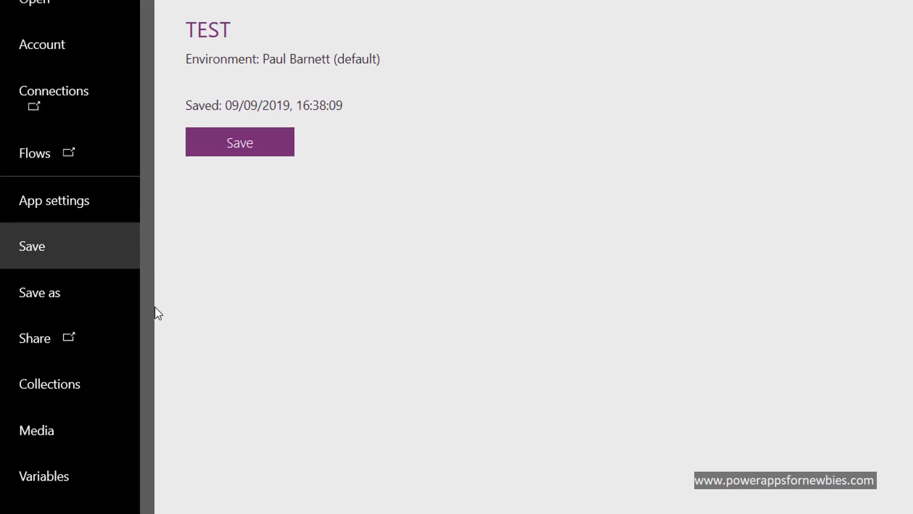
mouse_move(49, 383)
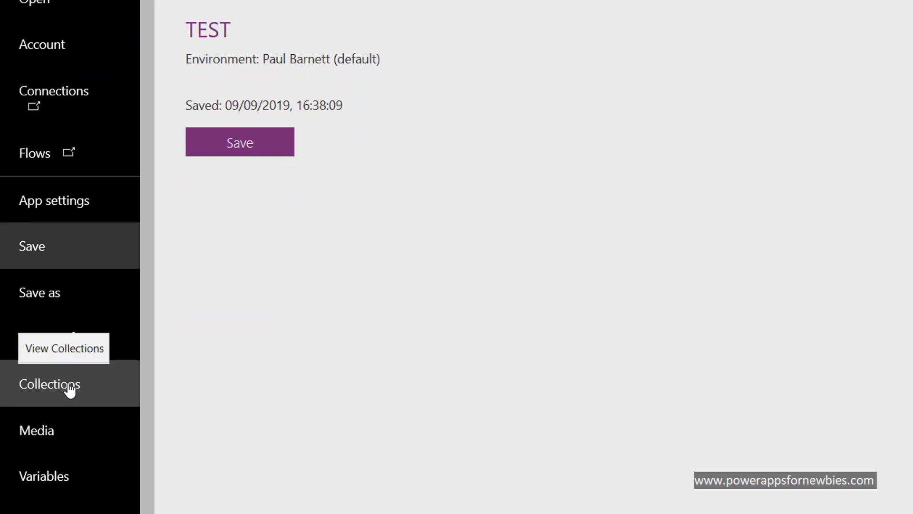
click(50, 384)
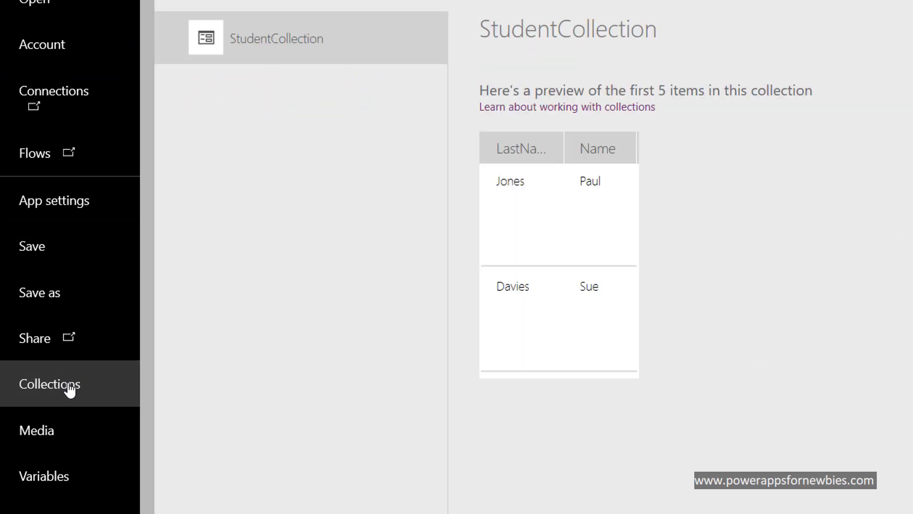
mouse_move(620, 203)
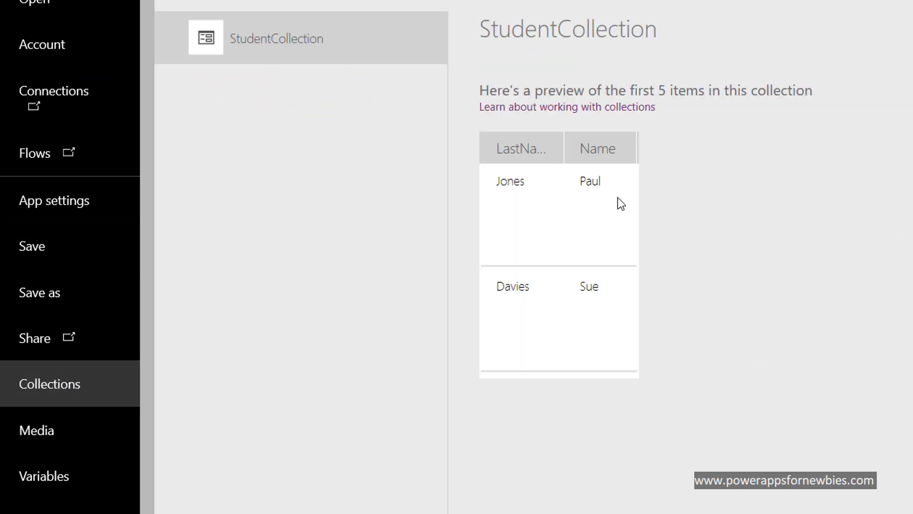
mouse_move(542, 298)
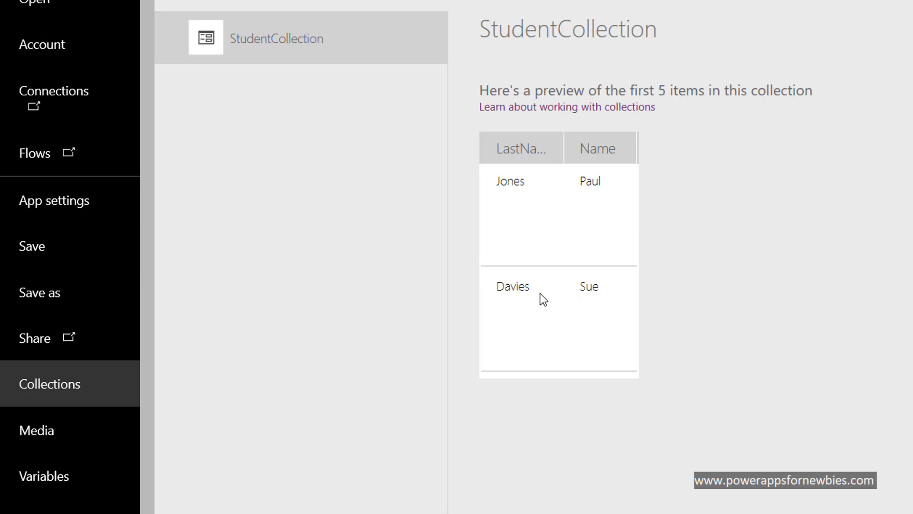
mouse_move(726, 355)
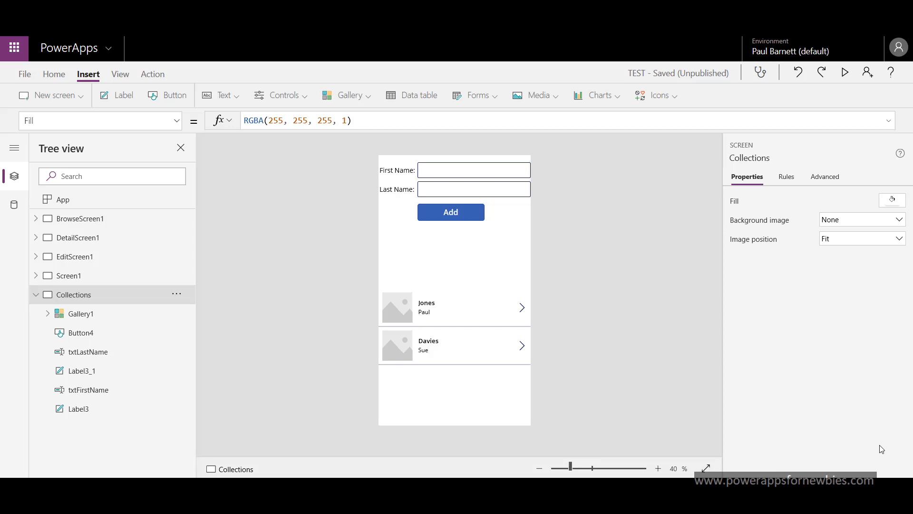
mouse_move(766, 347)
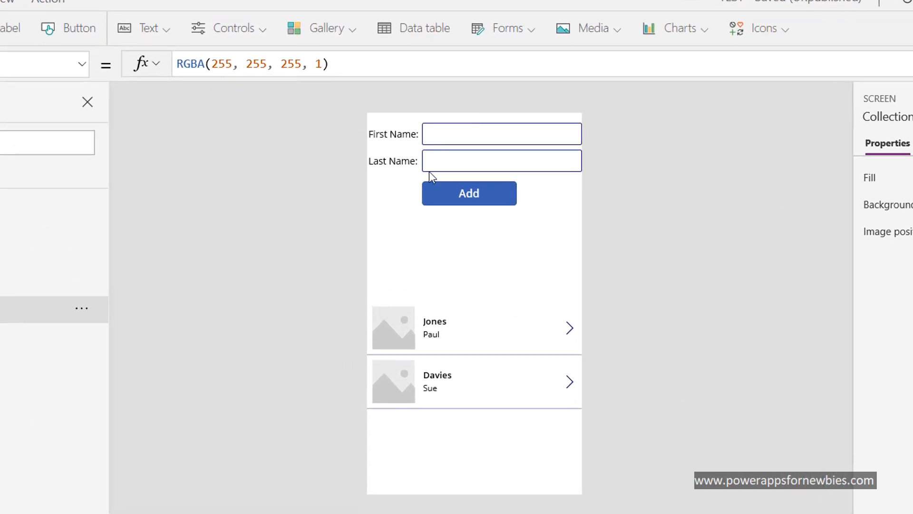
mouse_move(503, 241)
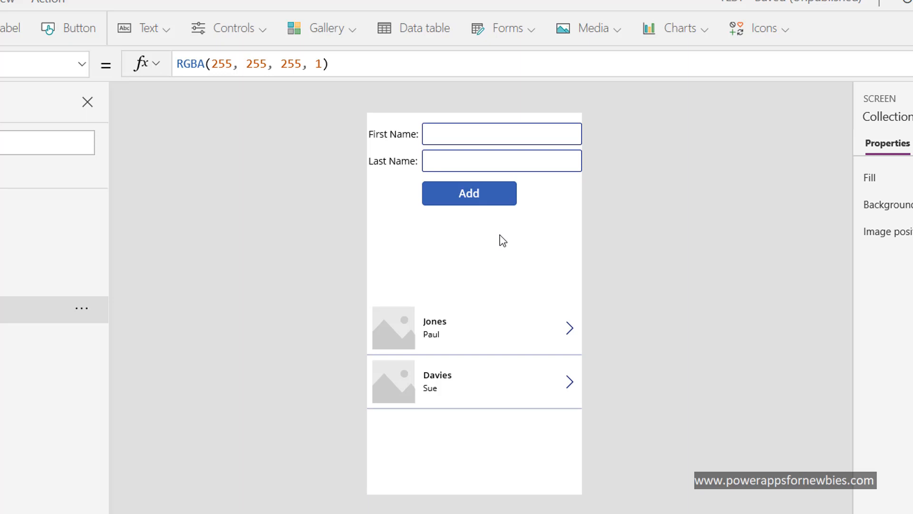
mouse_move(557, 135)
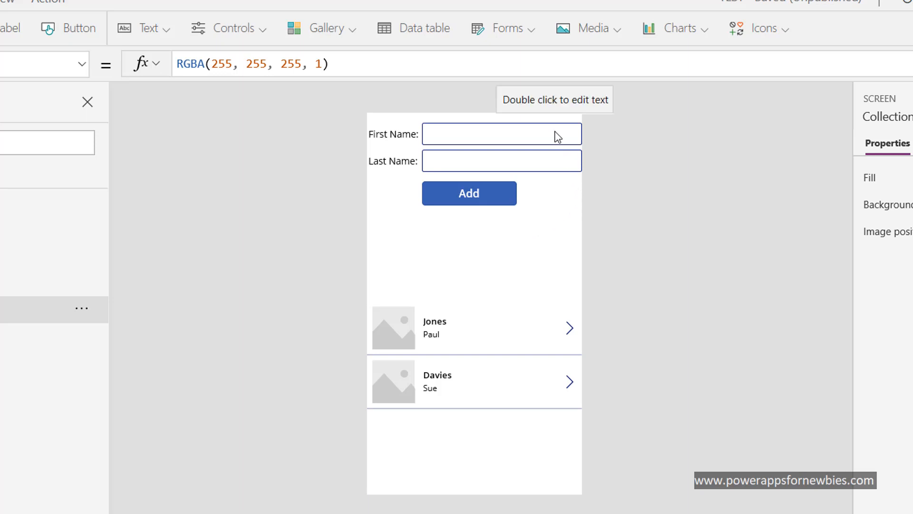
click(500, 134)
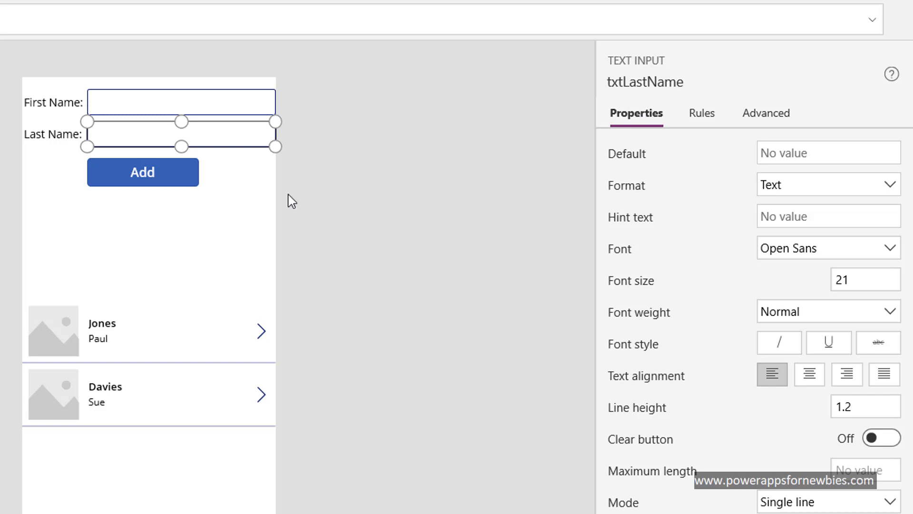
click(142, 172)
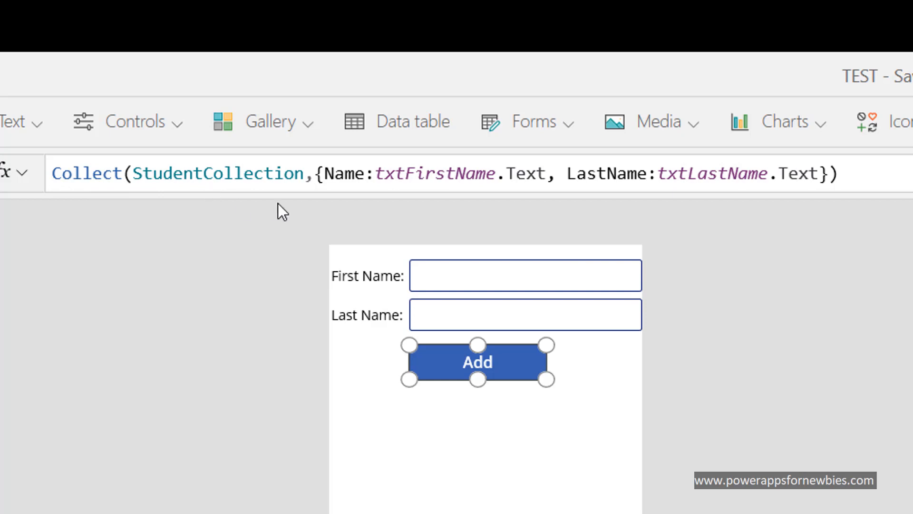
mouse_move(347, 210)
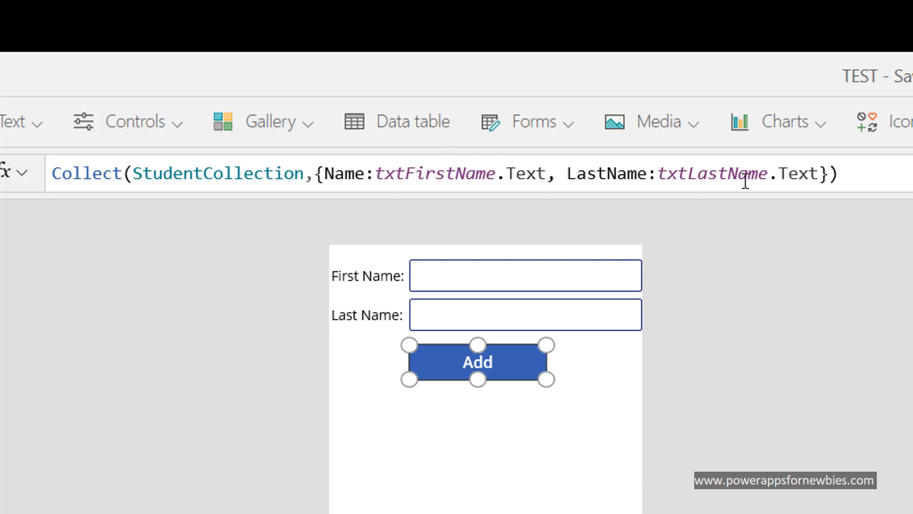
mouse_move(534, 273)
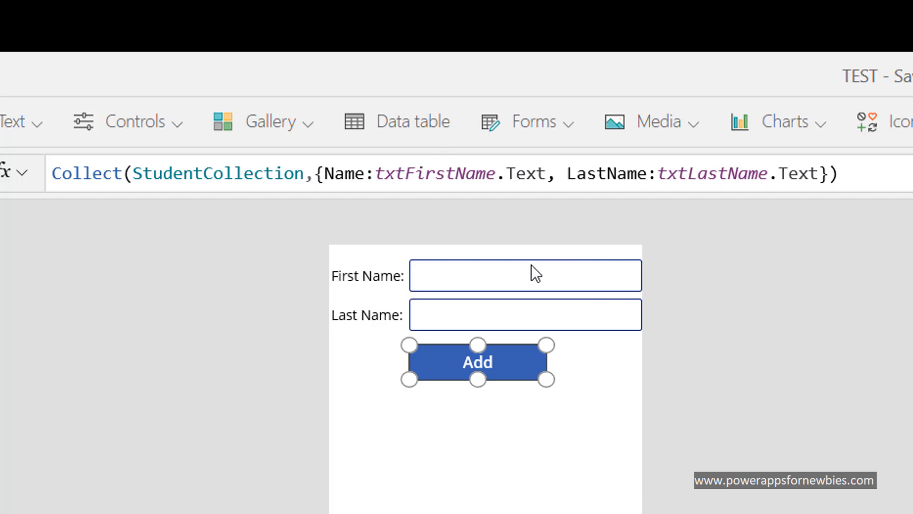
mouse_move(656, 299)
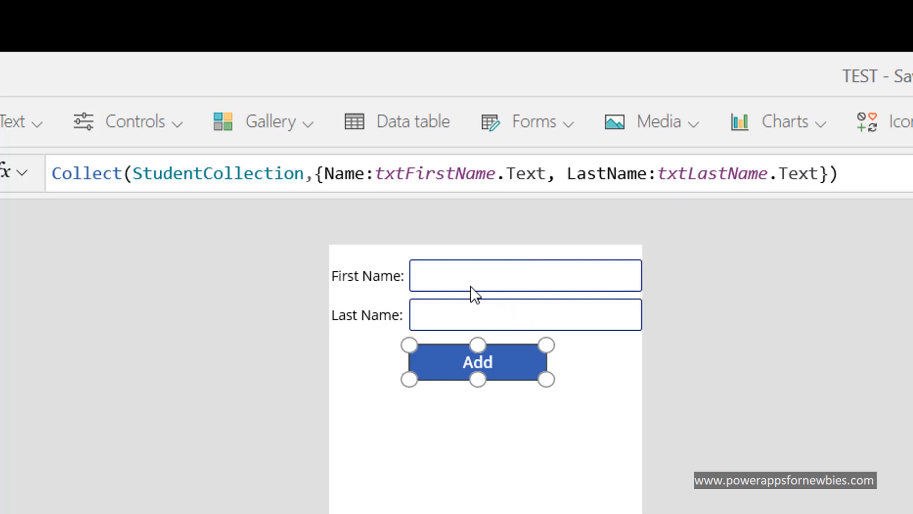
mouse_move(245, 197)
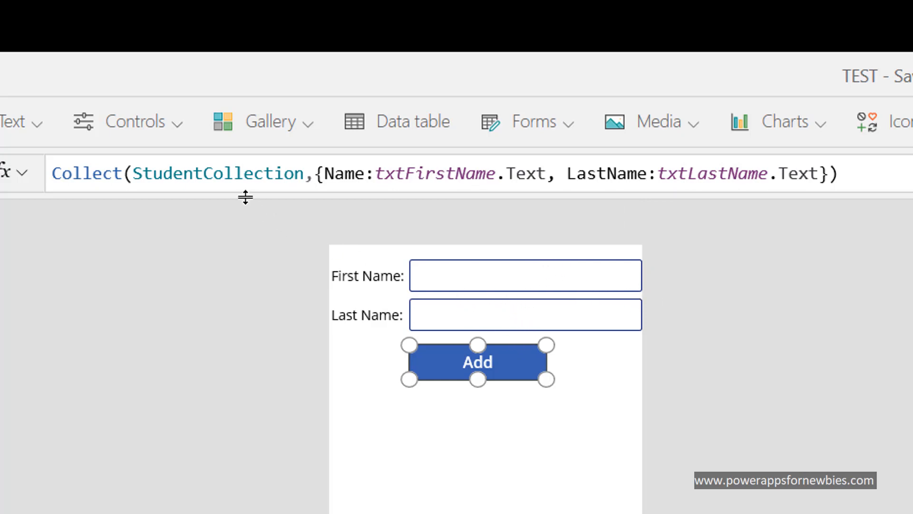
mouse_move(241, 249)
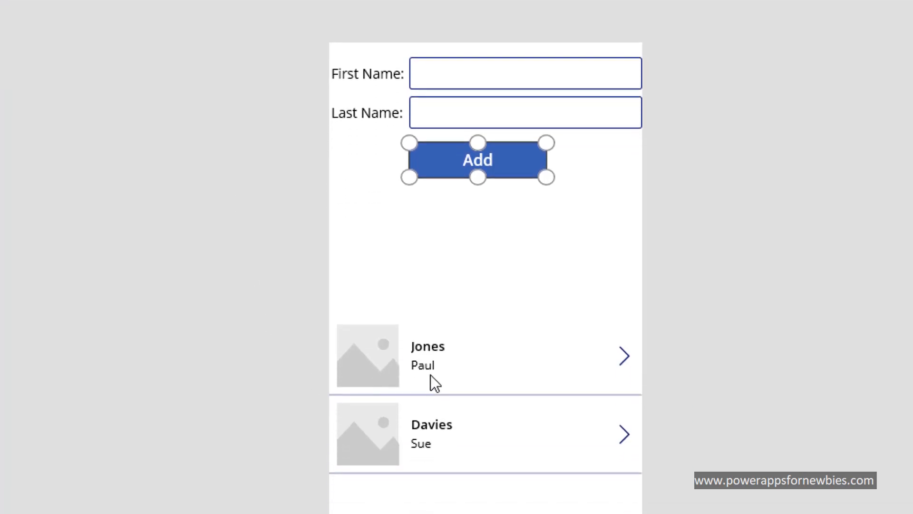
mouse_move(725, 285)
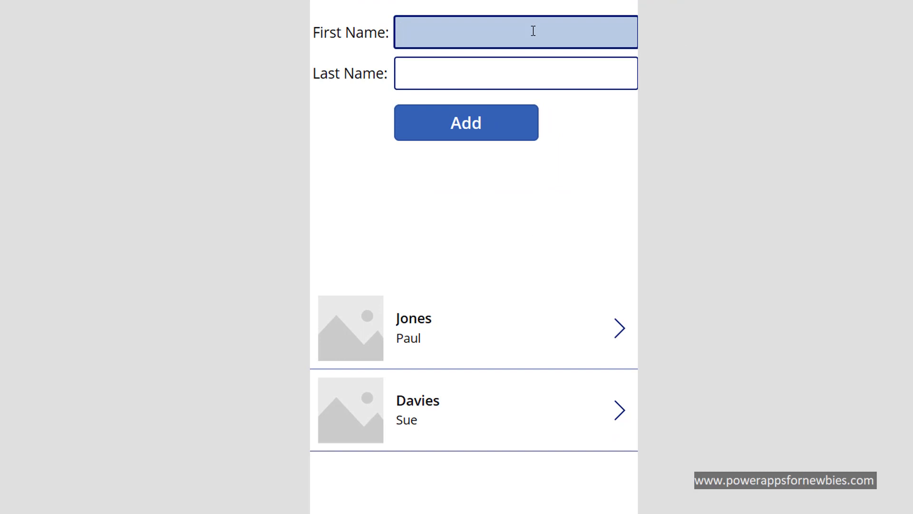
text(Claire)
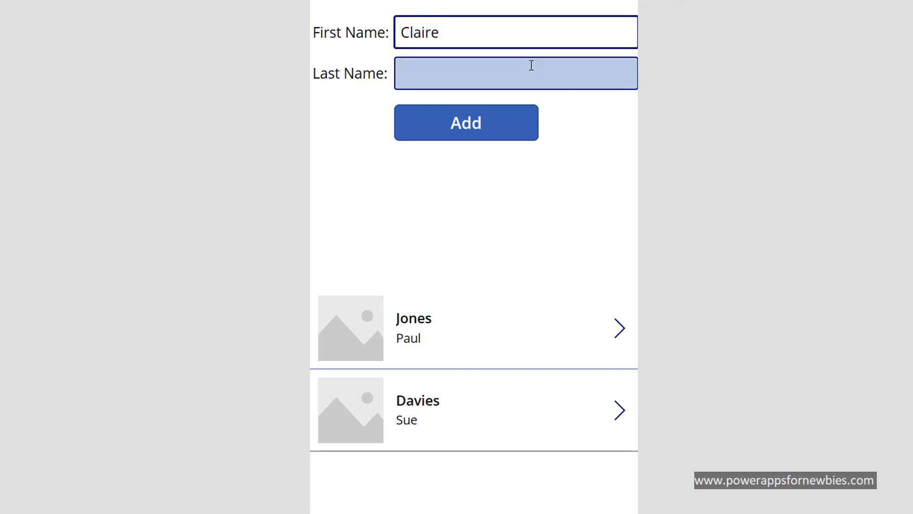
click(514, 73)
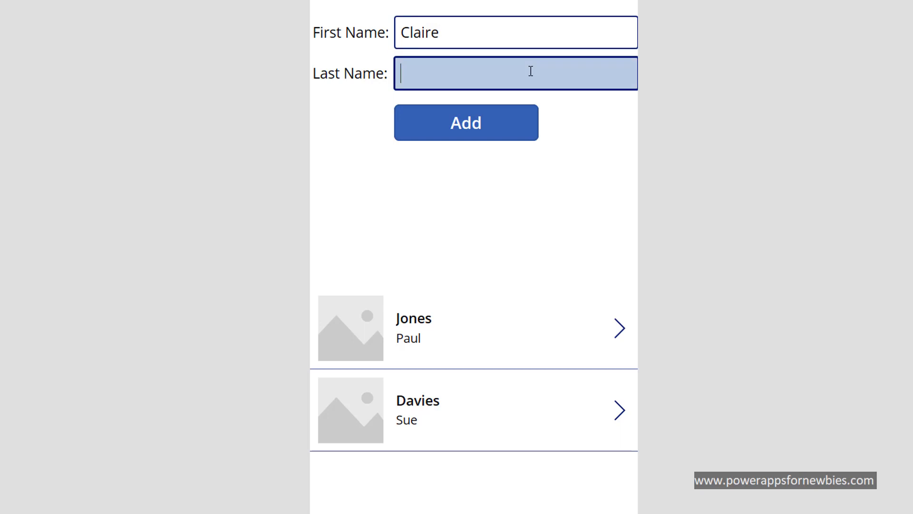
text(Stevens)
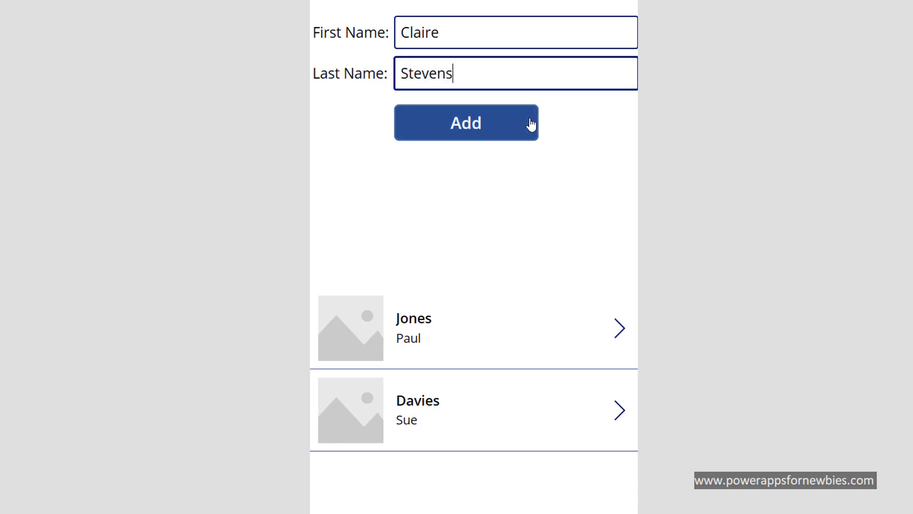
click(465, 123)
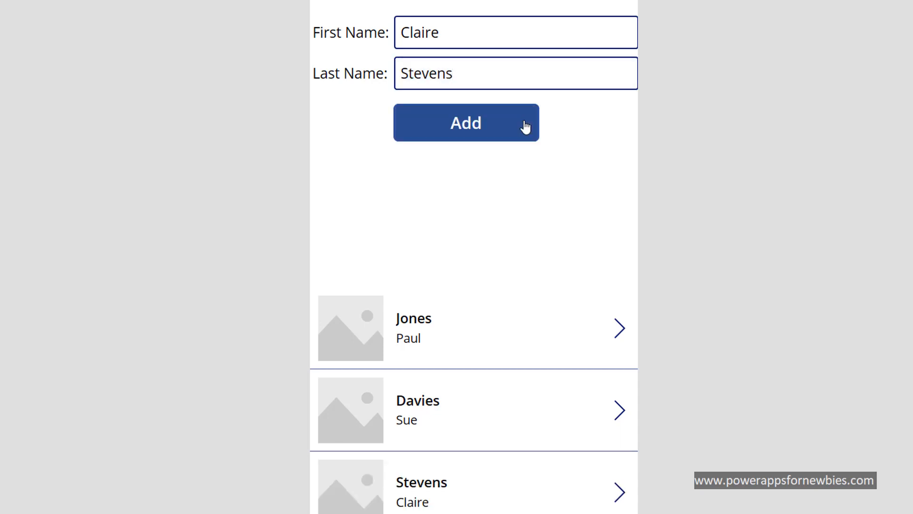
mouse_move(665, 467)
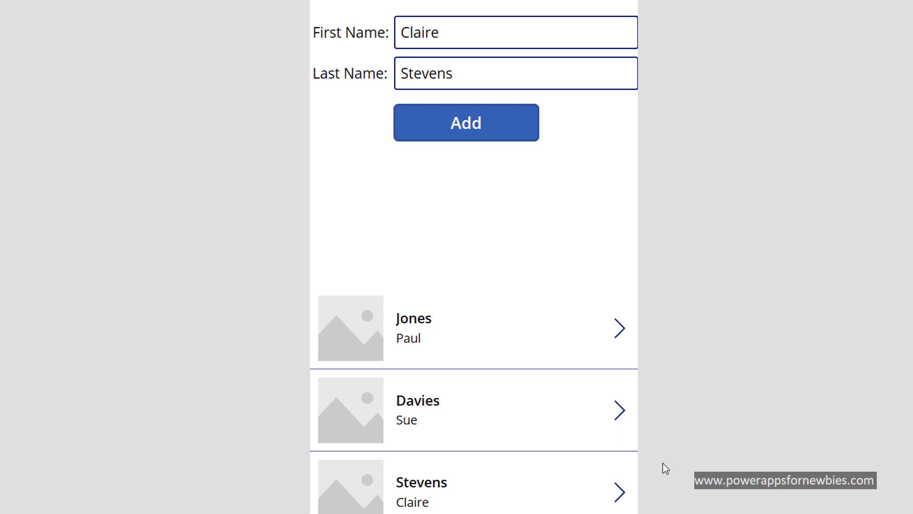
scroll(down, 3)
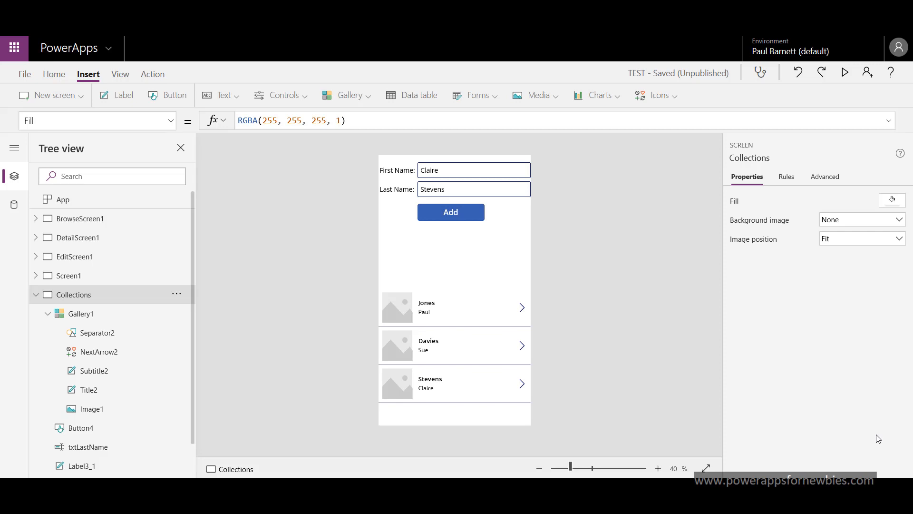
mouse_move(539, 389)
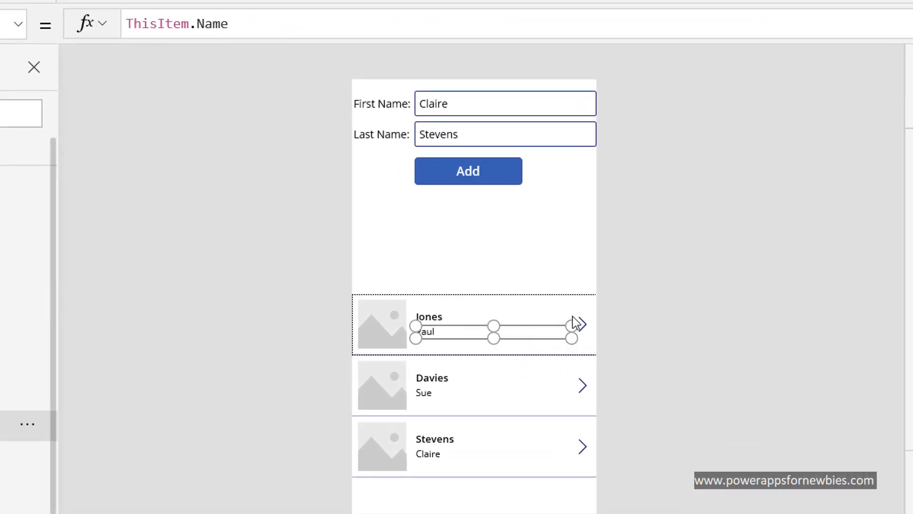
- Insert a Trash icon into the gallery template and drag it beside each row's arrow
click(578, 324)
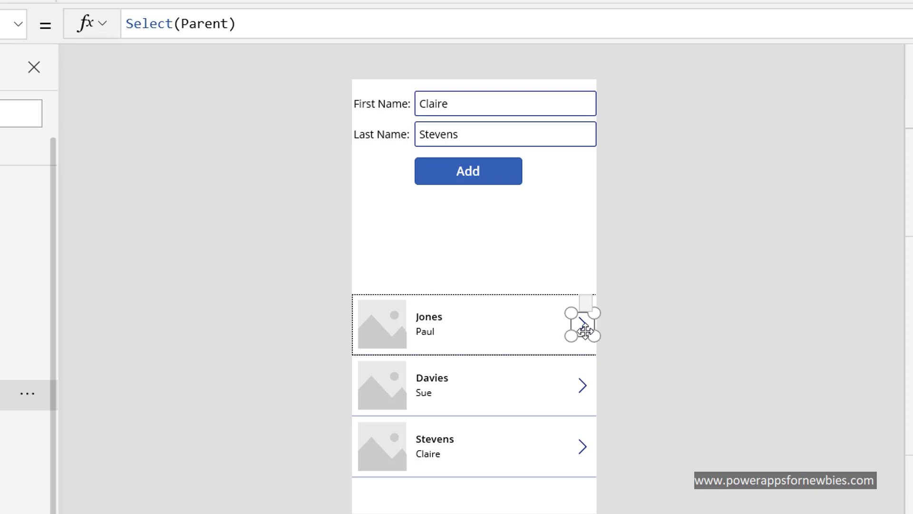
click(429, 316)
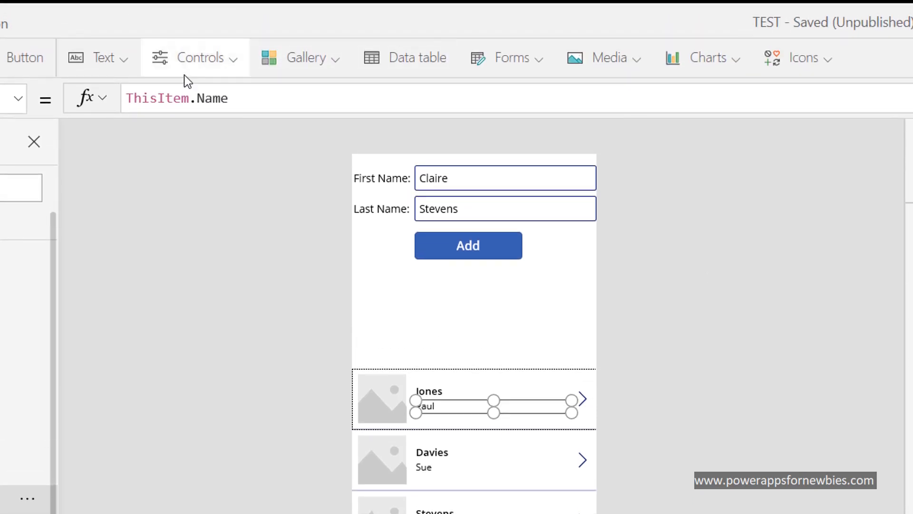
mouse_move(506, 57)
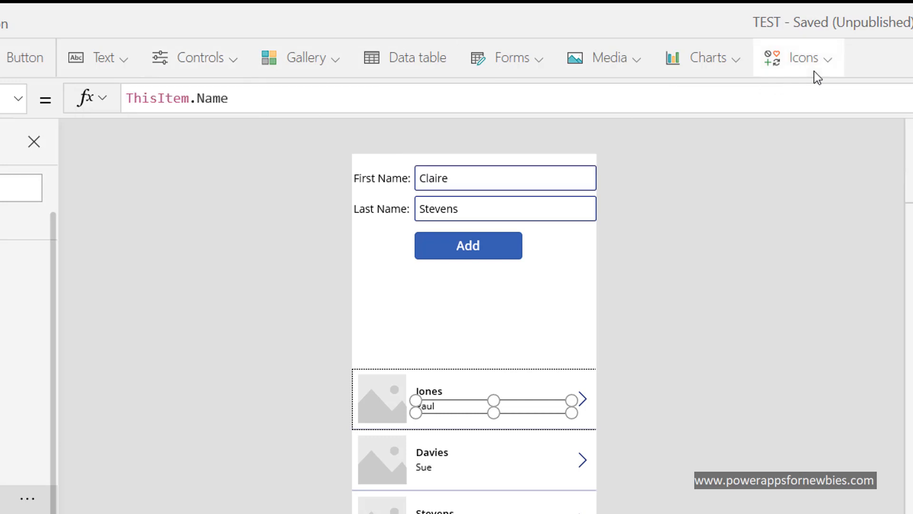
click(802, 58)
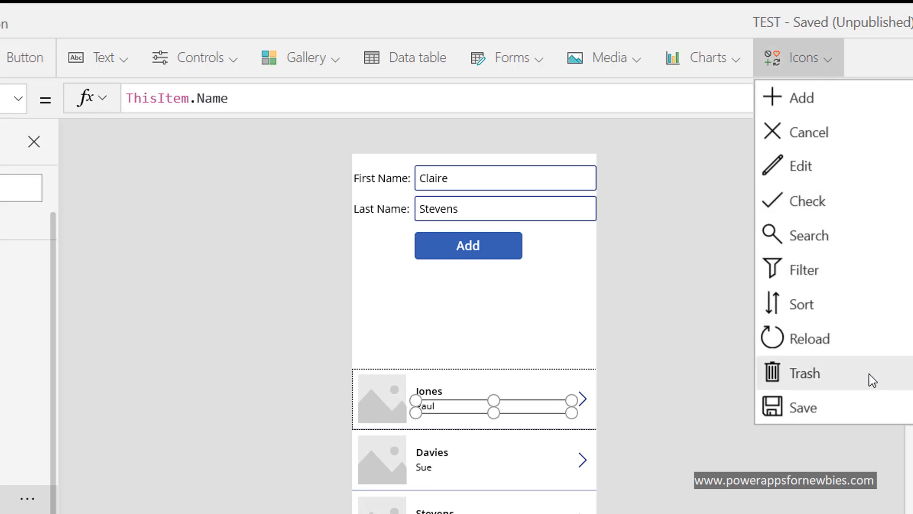
click(805, 373)
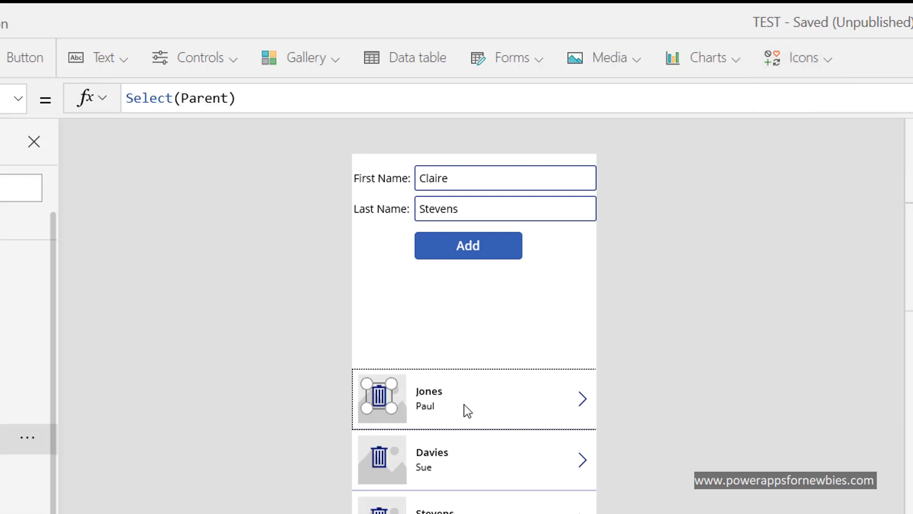
drag(379, 397, 498, 397)
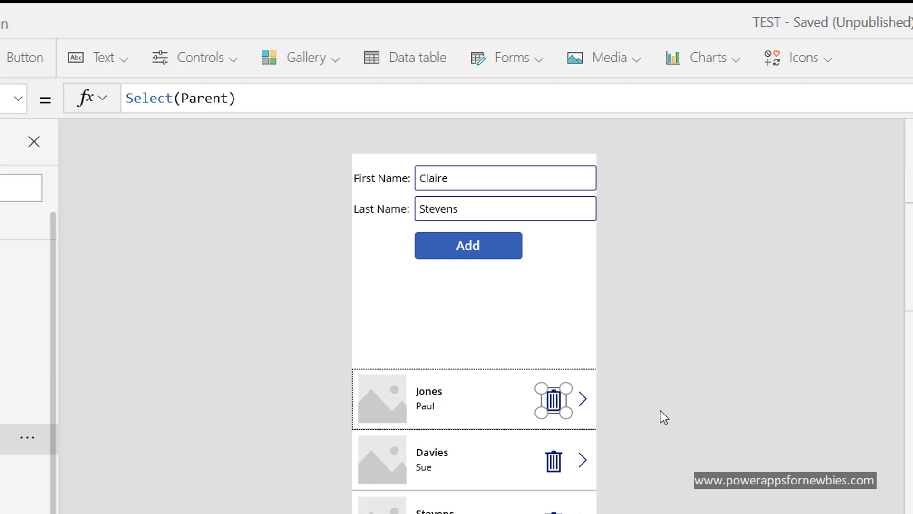
click(553, 400)
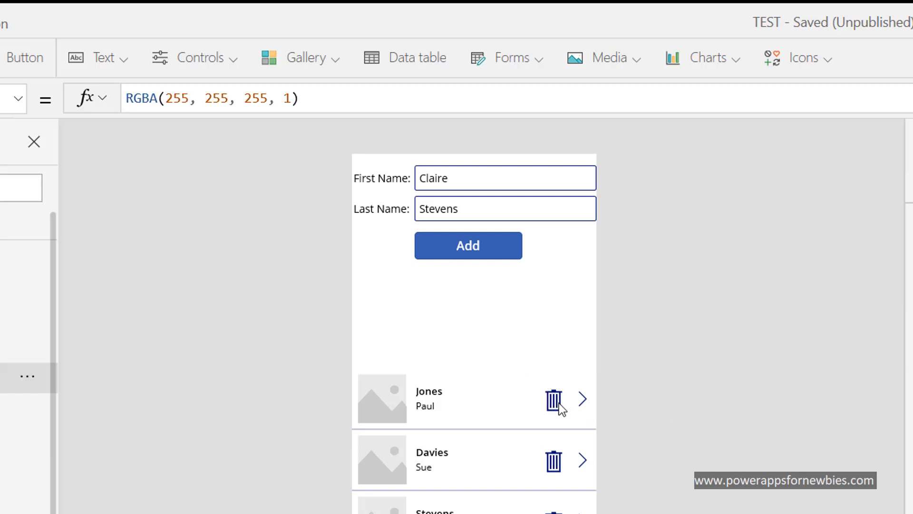
click(553, 399)
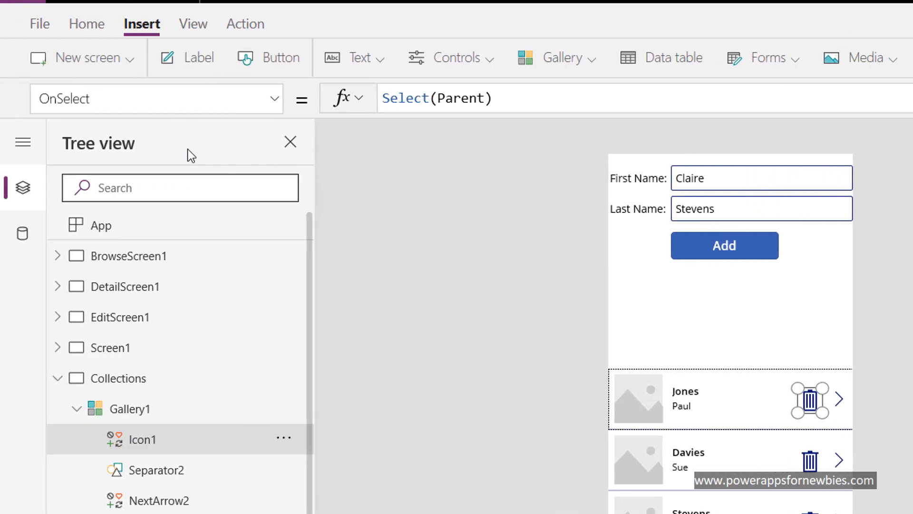
- Set the trash icon's OnSelect to Remove(StudentCollection, ThisItem) using autocomplete suggestions
click(493, 98)
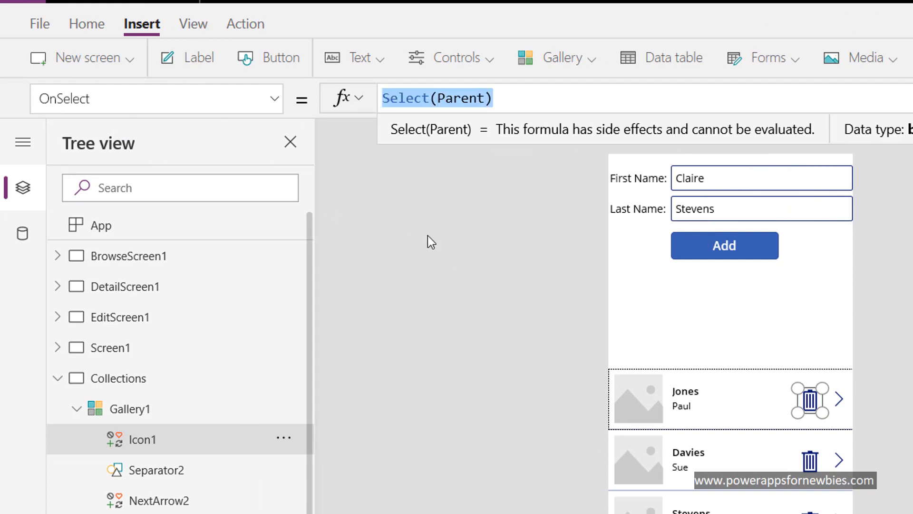
text(Remove()
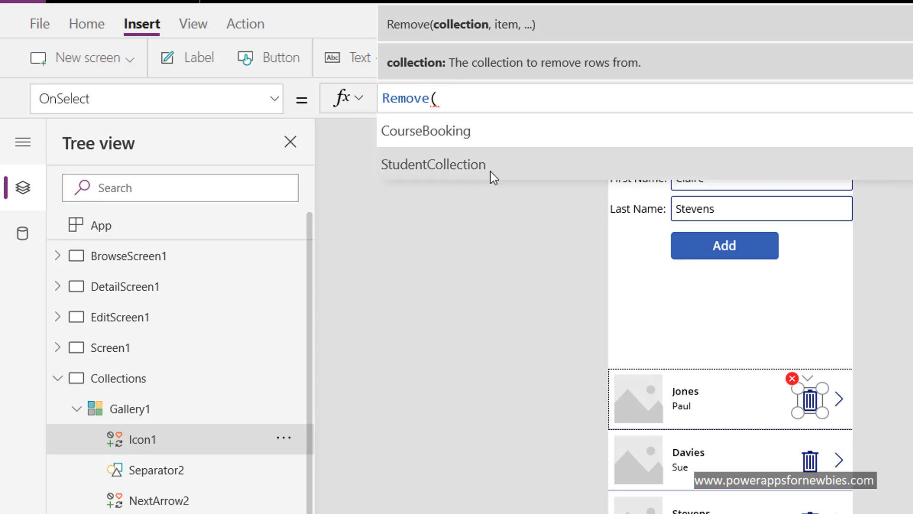
click(433, 164)
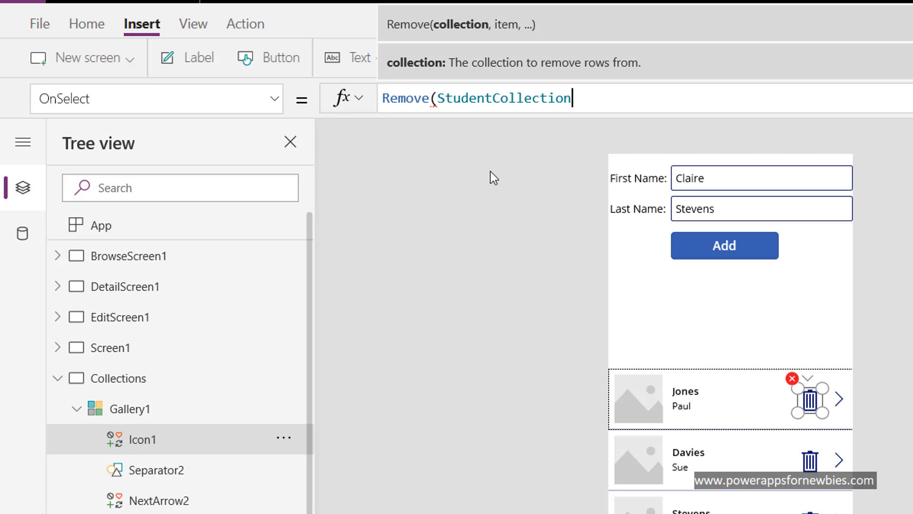
text(,)
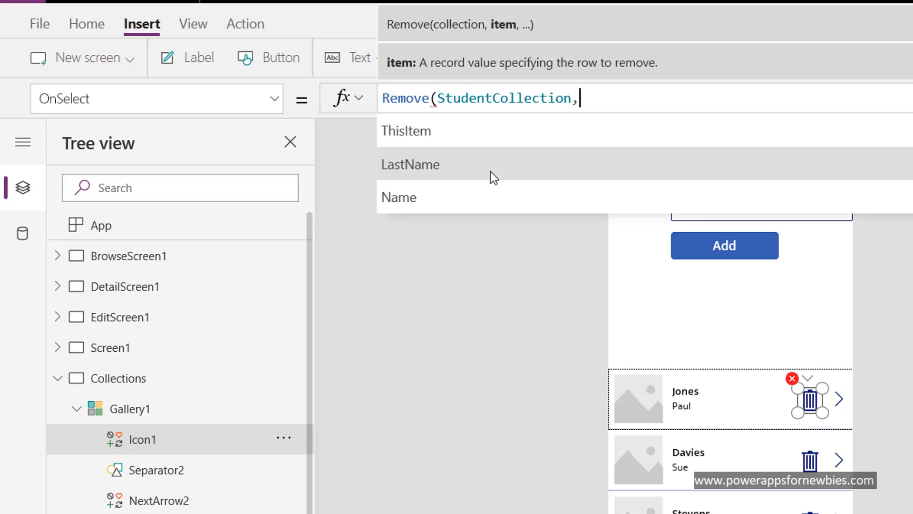
text(T)
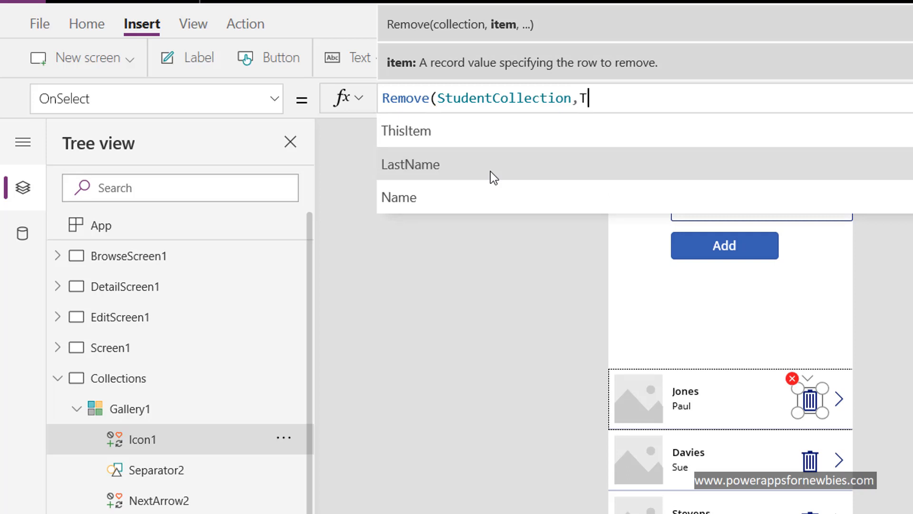
text(hi)
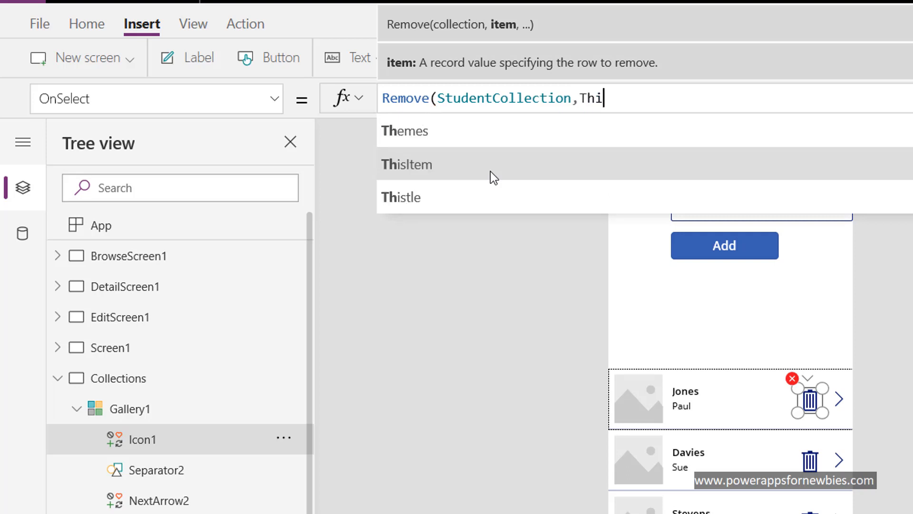
text(s)
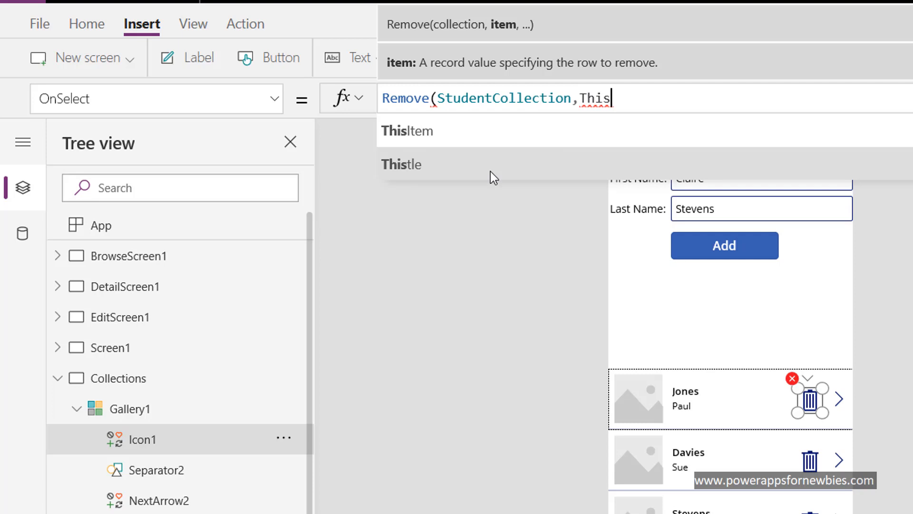
click(407, 131)
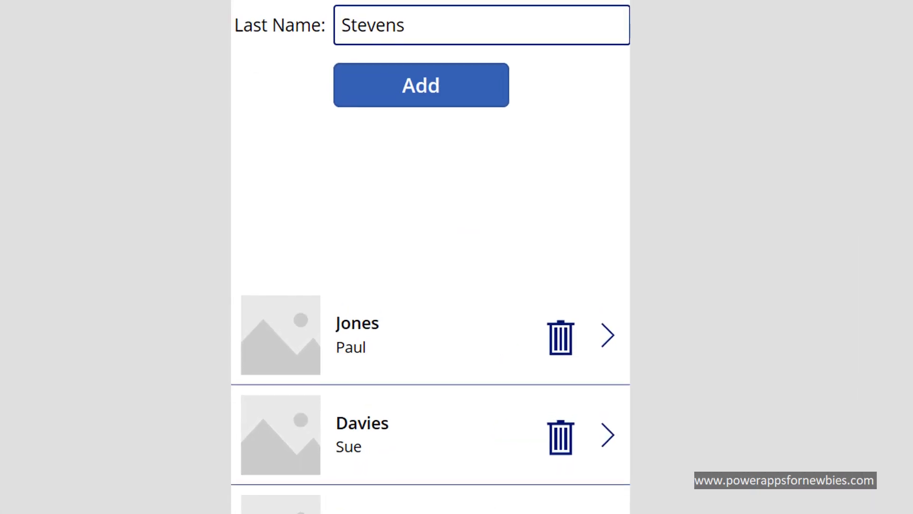
scroll(down, 3)
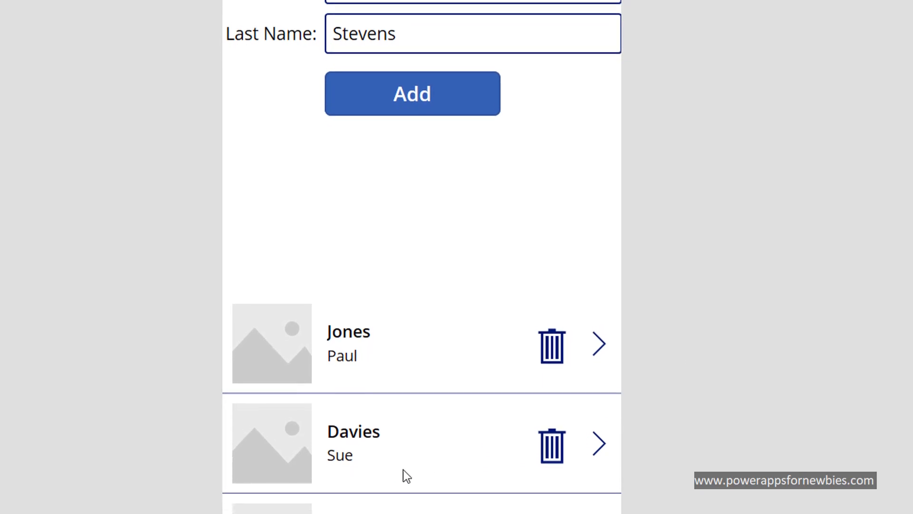
click(411, 93)
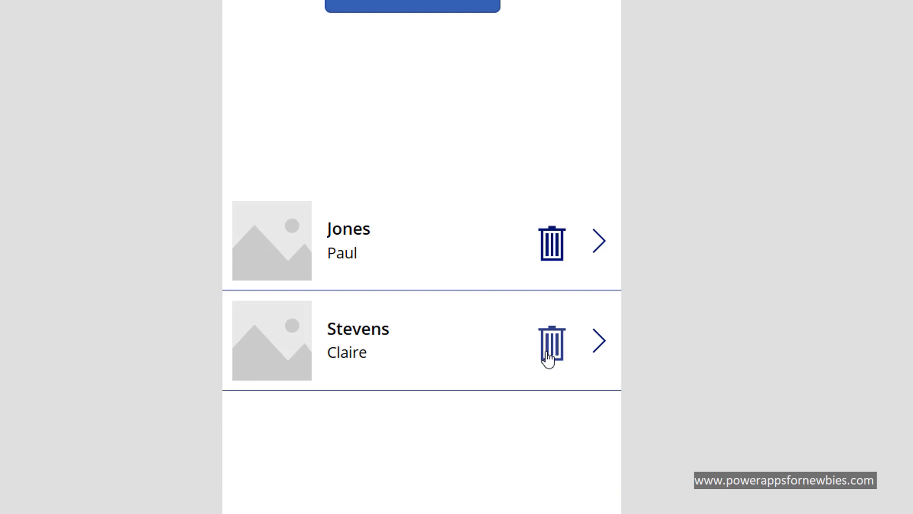
click(551, 341)
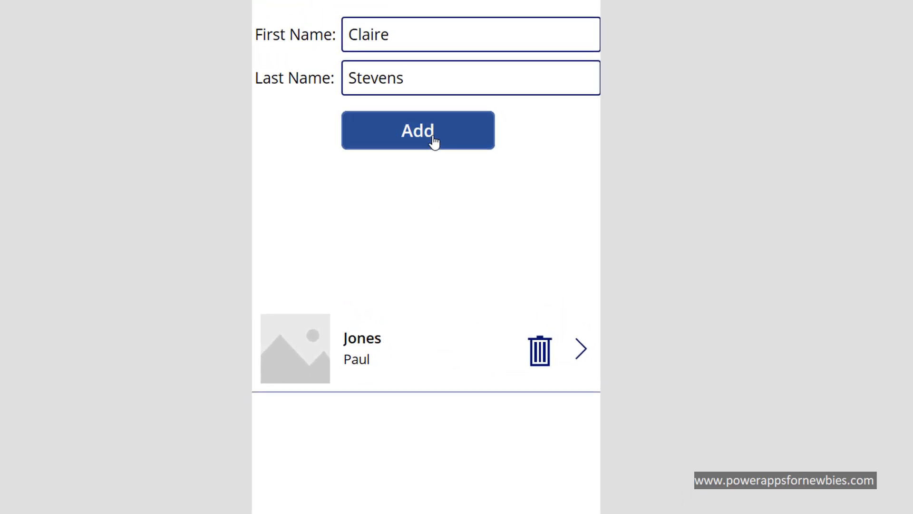
click(417, 130)
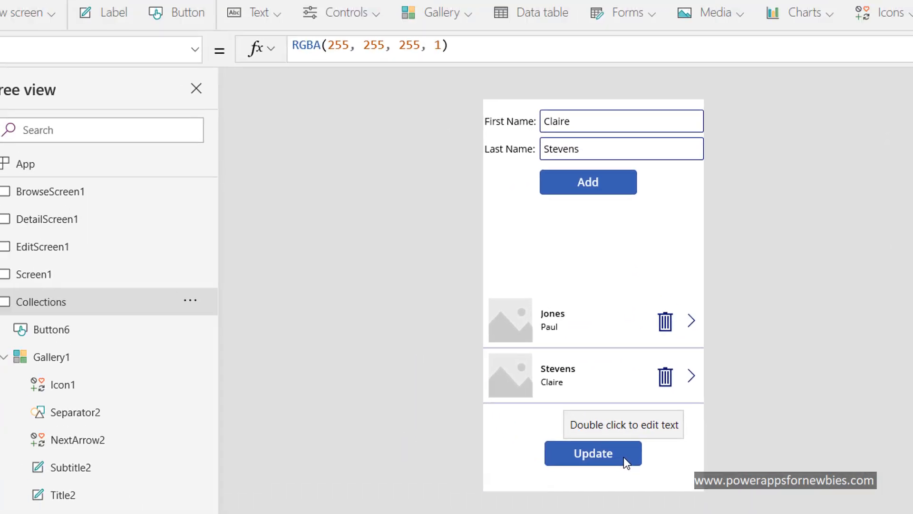
- Set the Update button's OnSelect to Patch Gallery1.Selected with txtFirstName and txtLastName, then preview
click(593, 452)
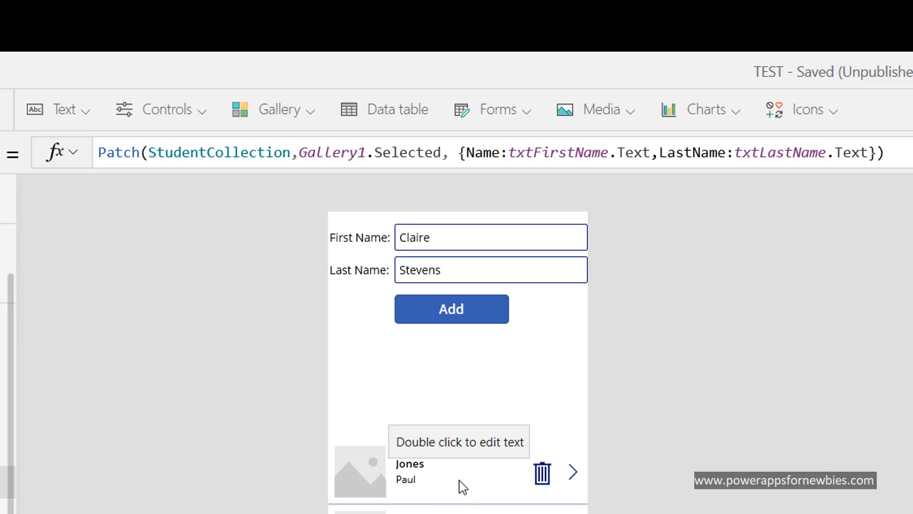
mouse_move(543, 203)
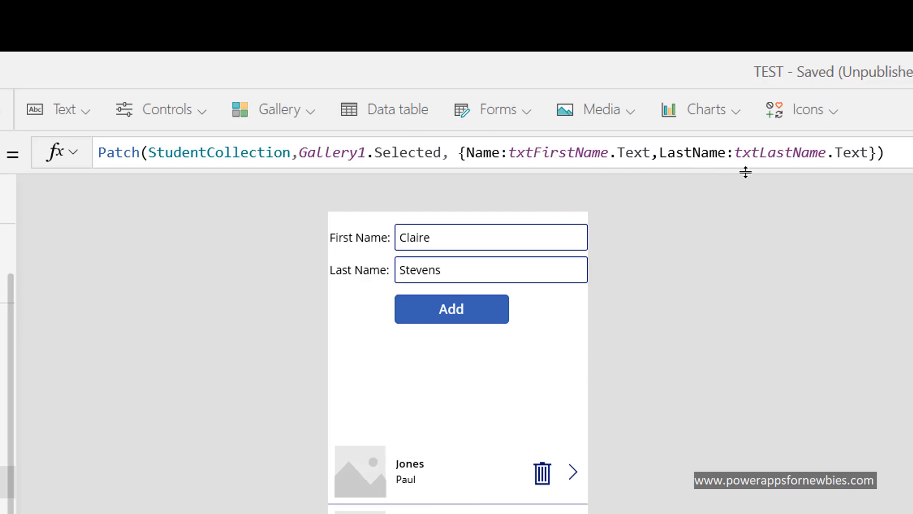
mouse_move(681, 280)
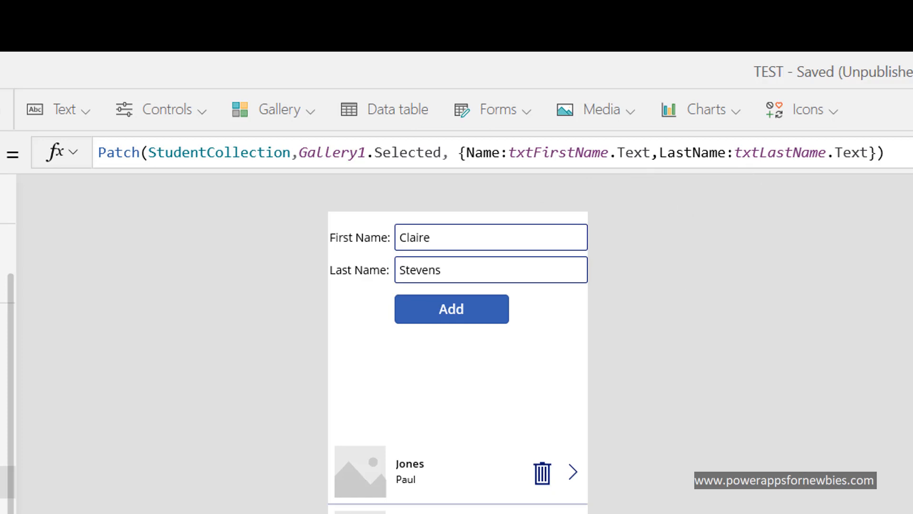
click(451, 308)
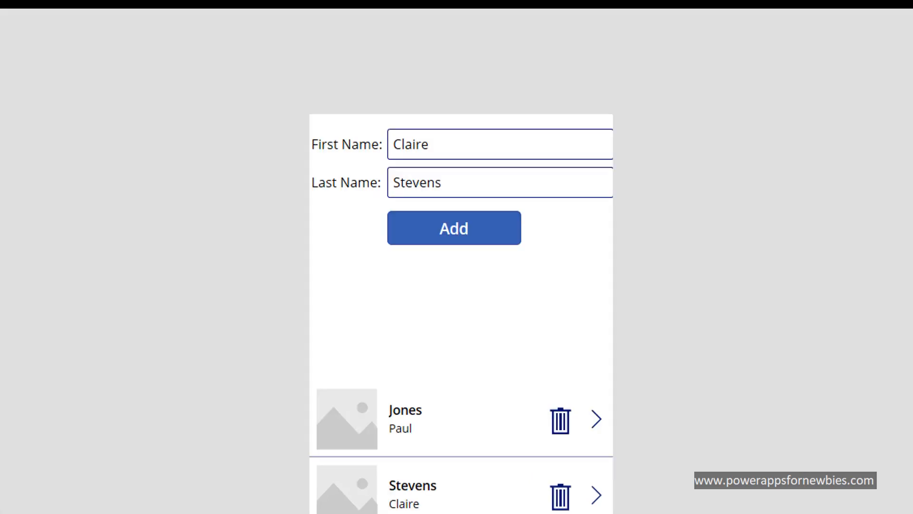
scroll(down, 3)
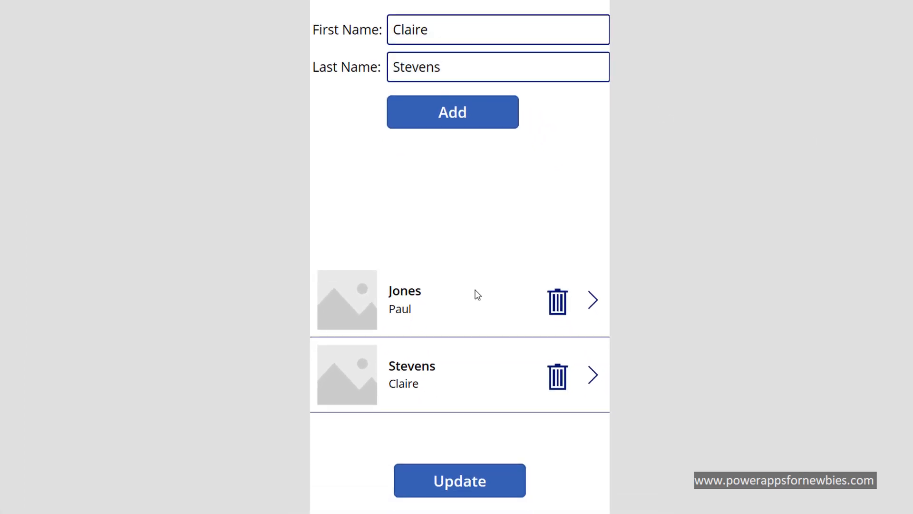
mouse_move(449, 385)
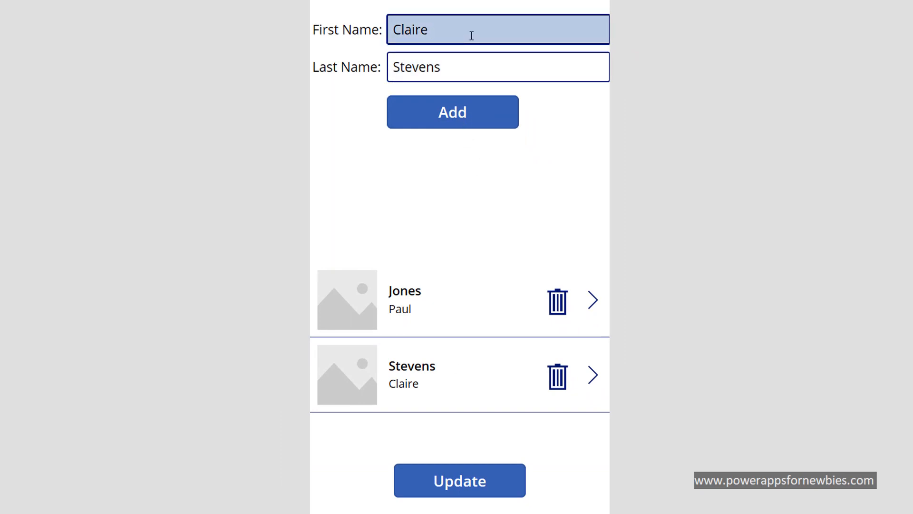
text(Ro)
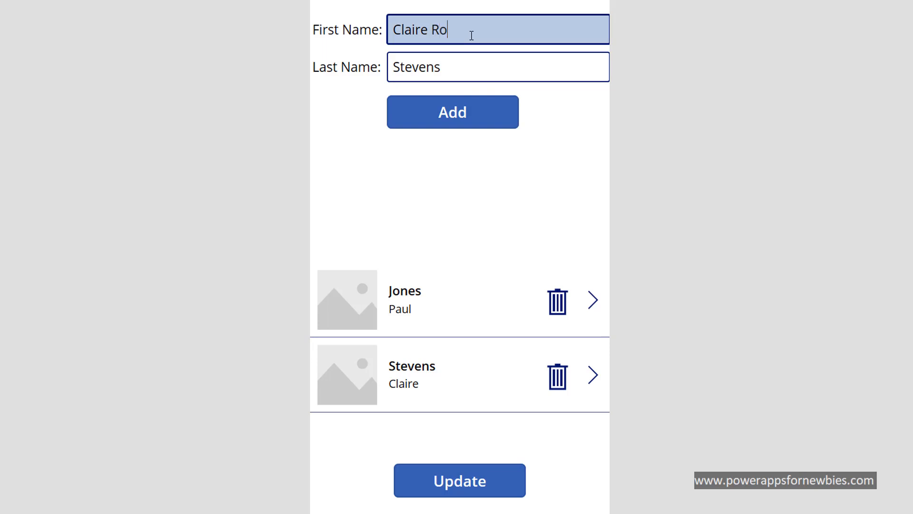
text(se)
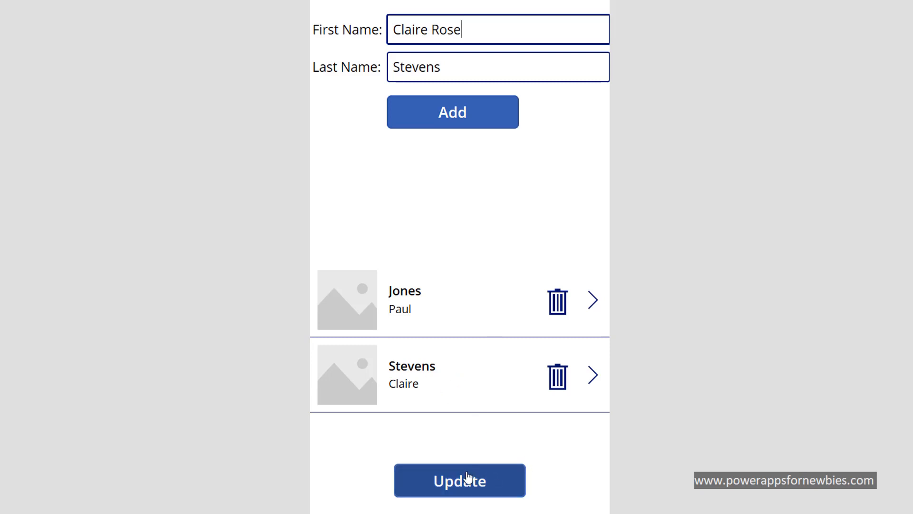
click(459, 480)
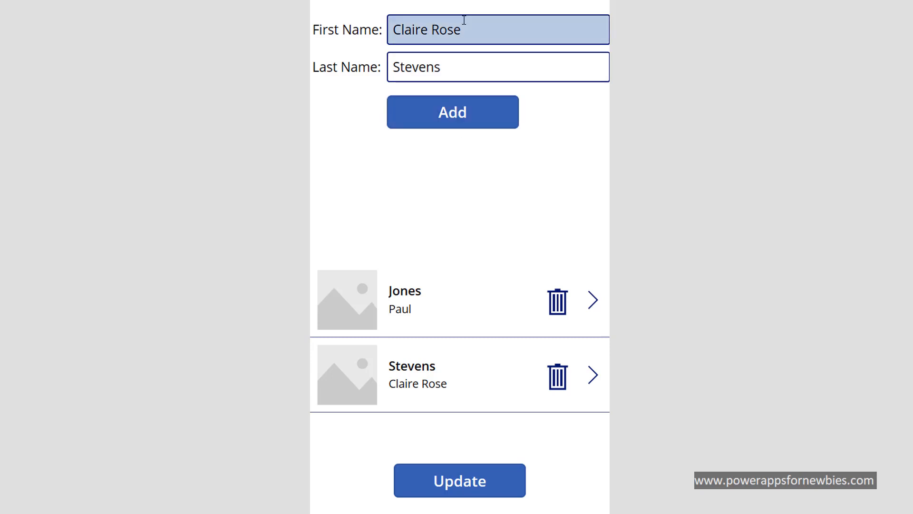
double_click(425, 29)
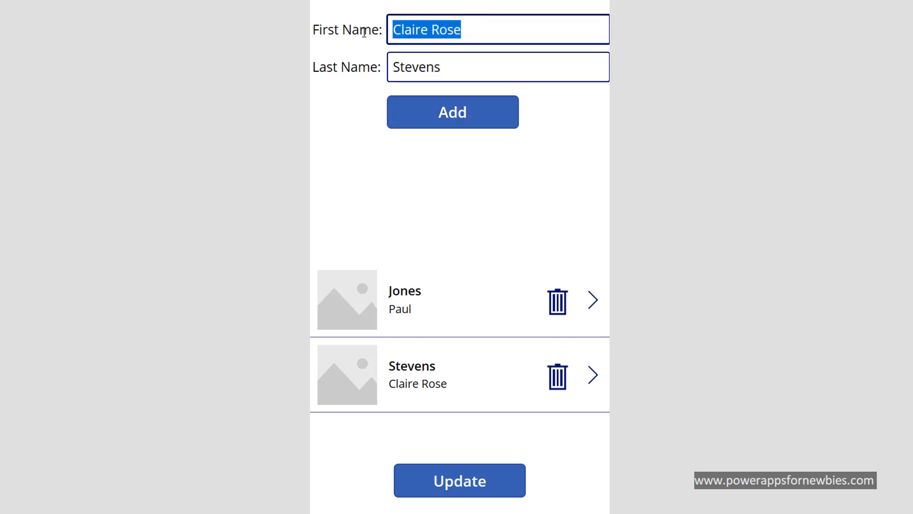
text(Peter)
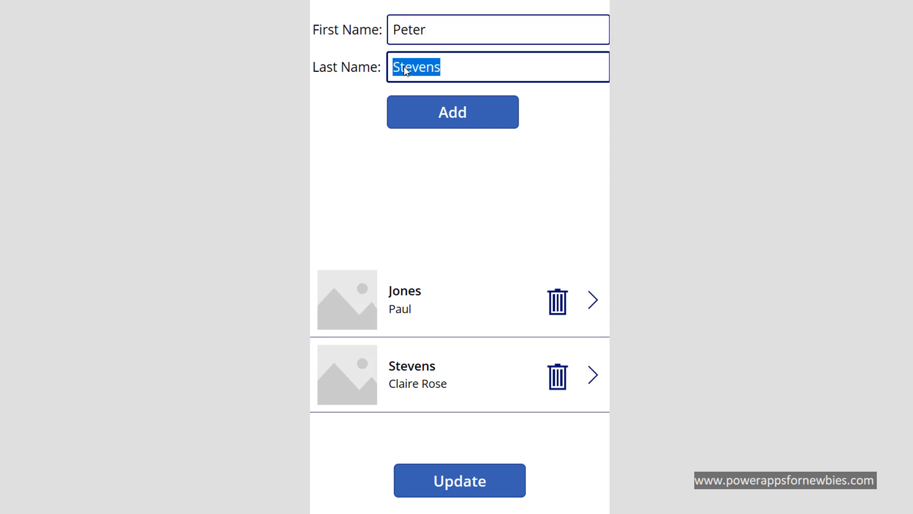
text(Jones)
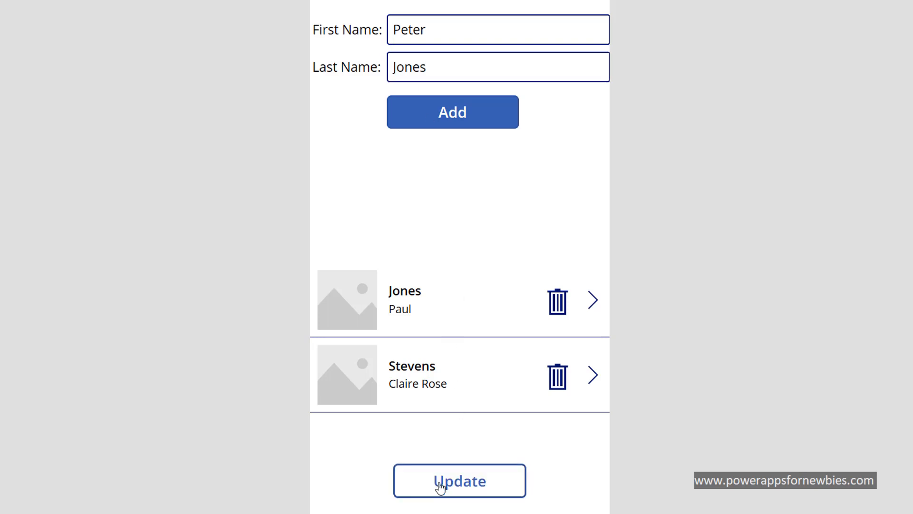
click(459, 480)
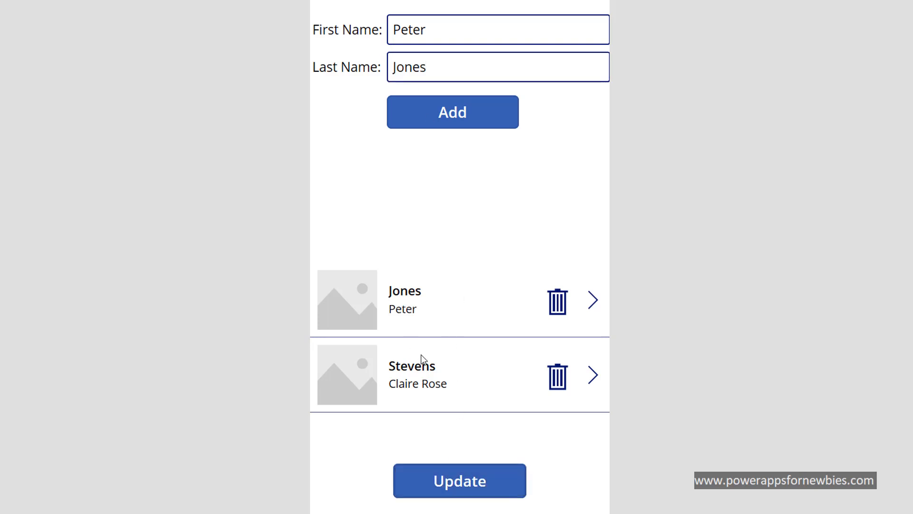
mouse_move(561, 457)
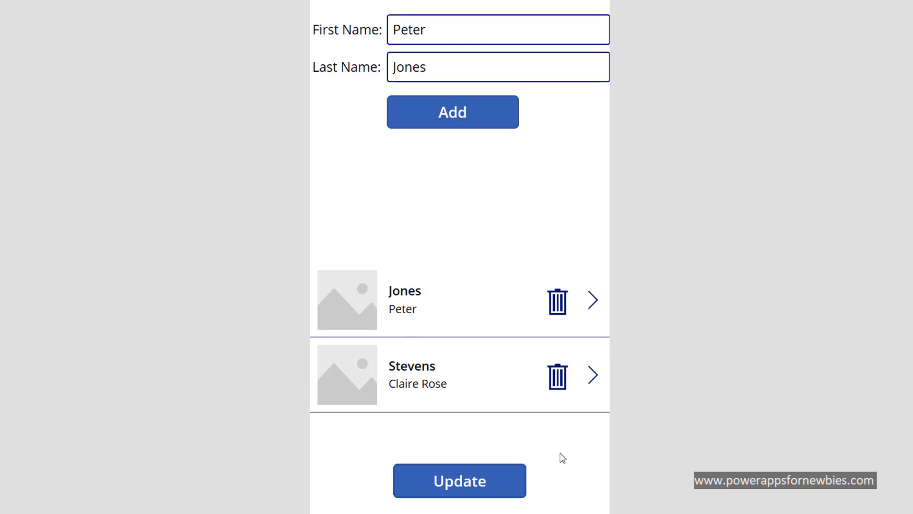
mouse_move(645, 511)
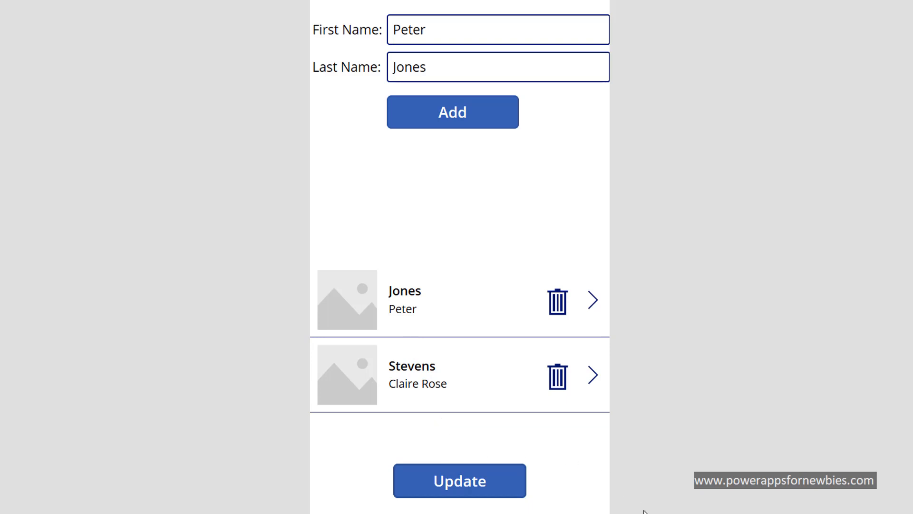